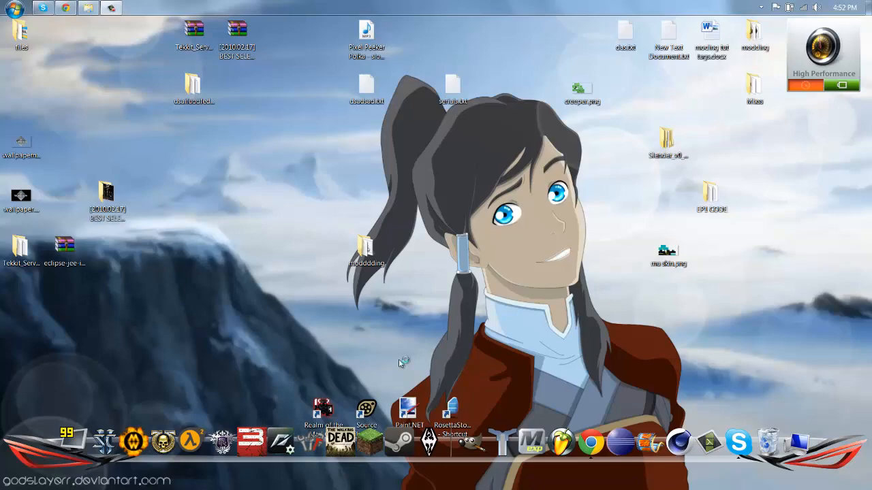
mouse_move(401, 362)
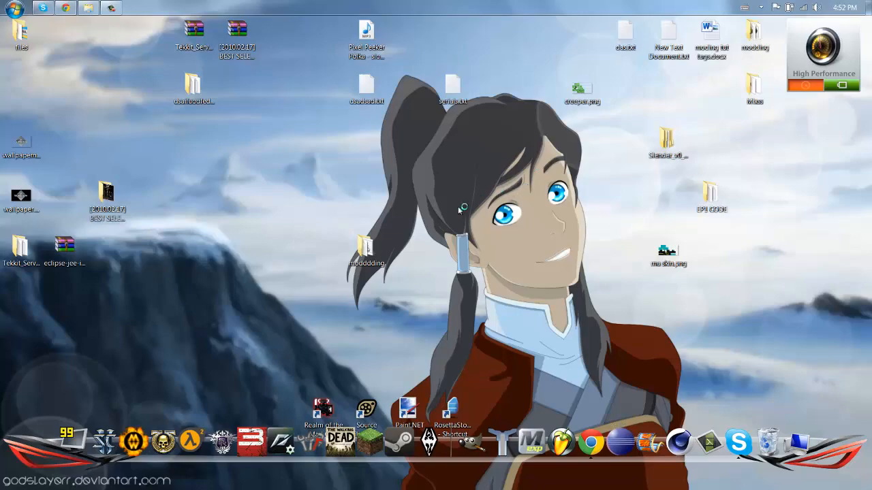
Step: Launch Eclipse and browse to the Desktop moddding\eclipse folder as the workspace
double_click(65, 246)
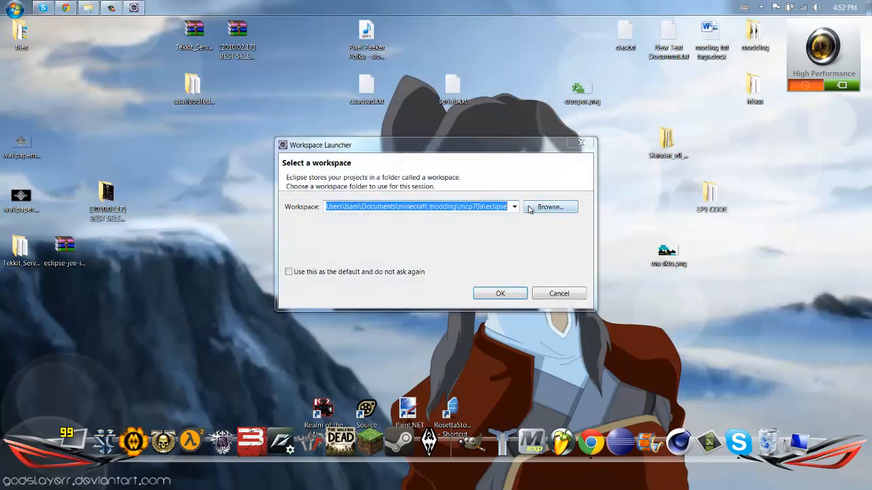
click(550, 207)
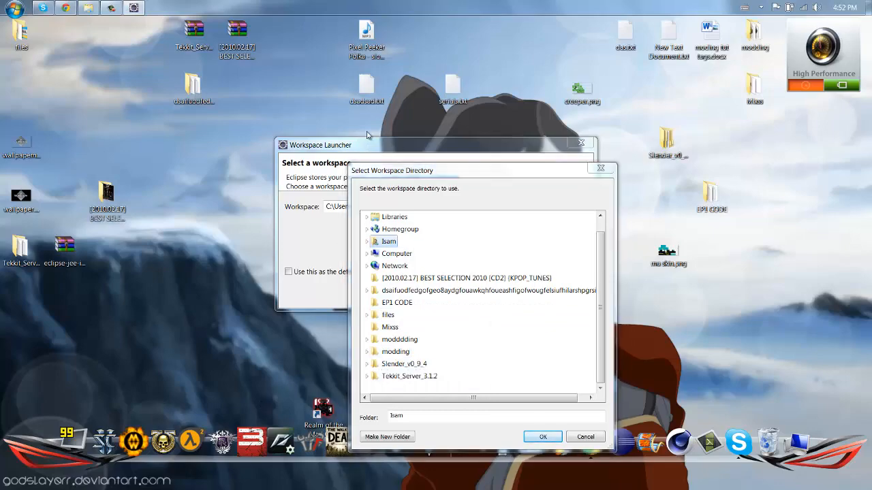
click(367, 352)
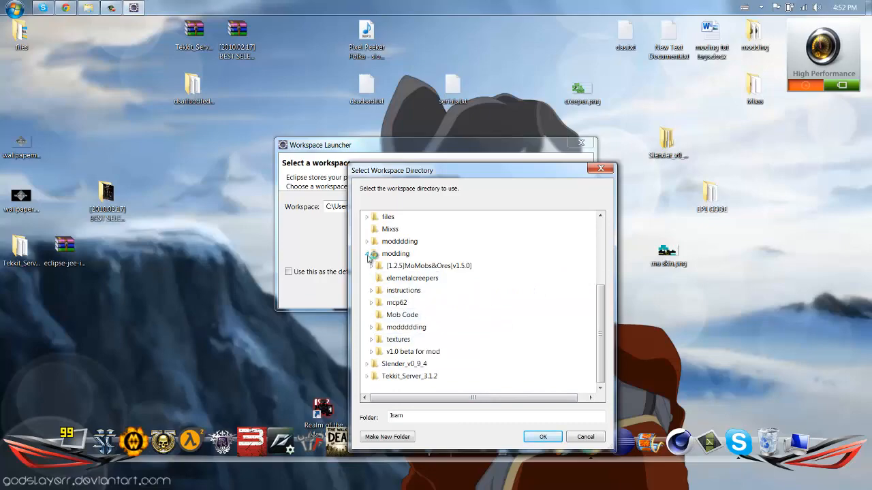
click(367, 229)
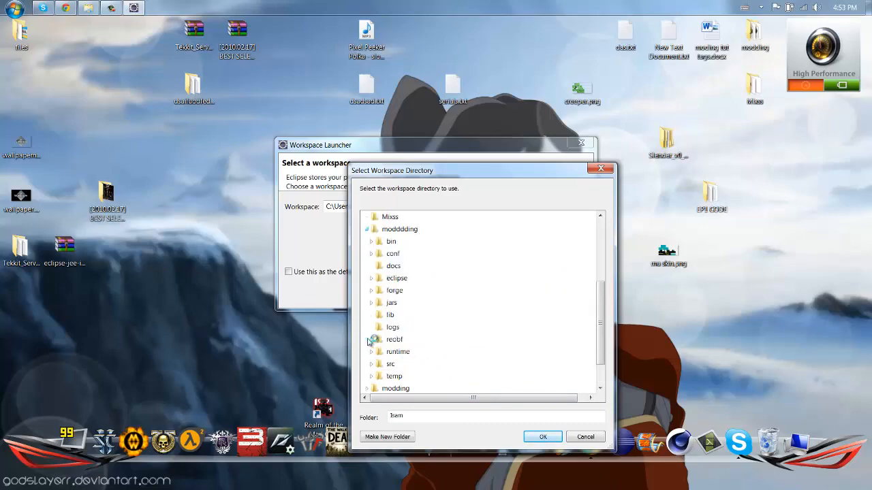
mouse_move(394, 339)
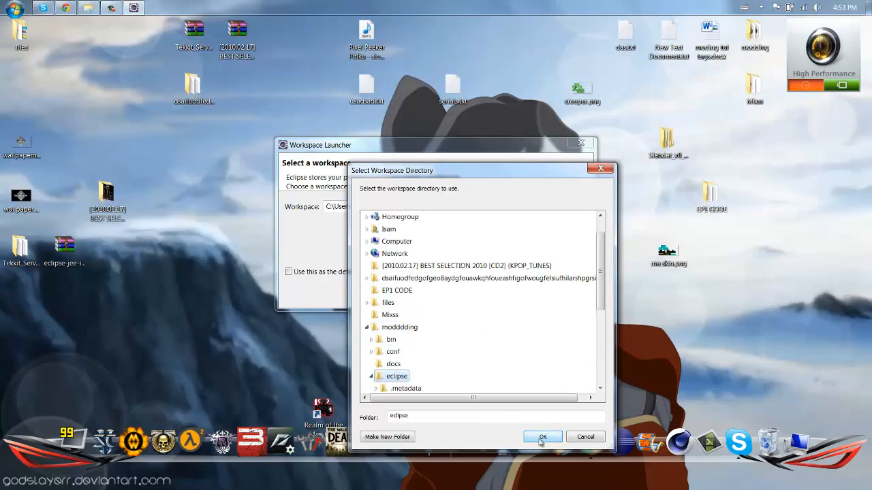
click(542, 437)
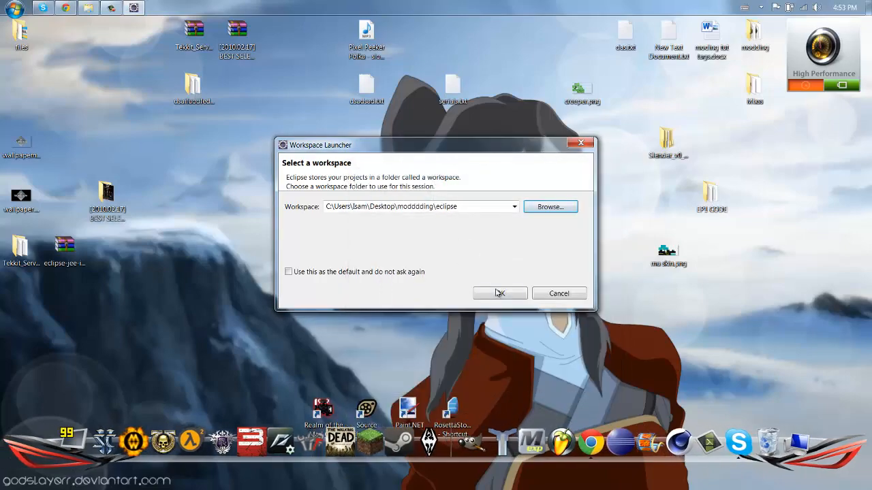
Step: Start Eclipse on that workspace, with the EP1 CODE folder open alongside the Minecraft project
click(500, 292)
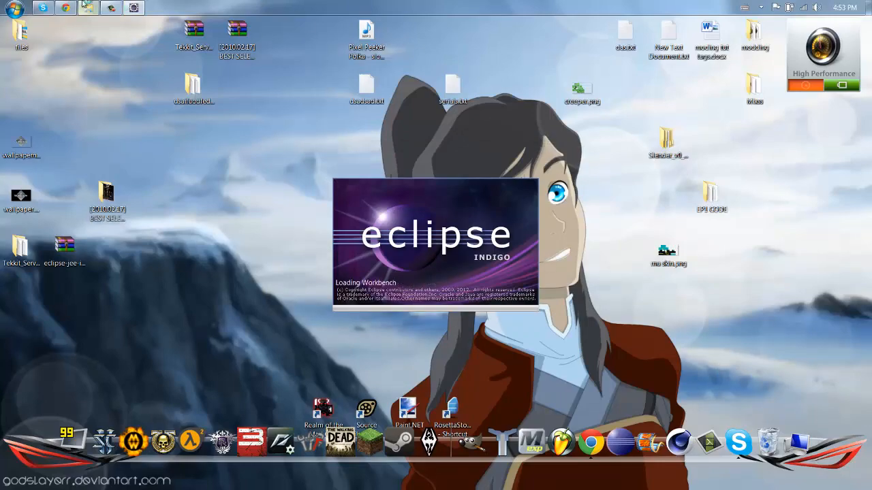
double_click(711, 193)
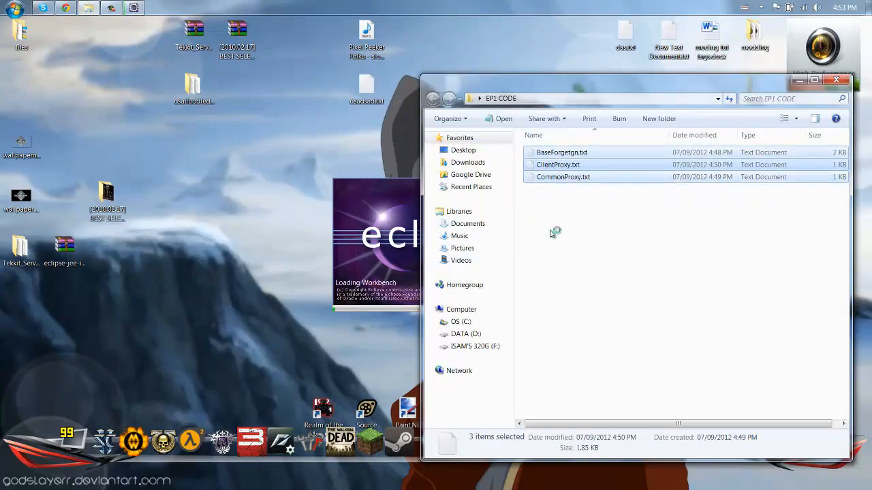
mouse_move(540, 177)
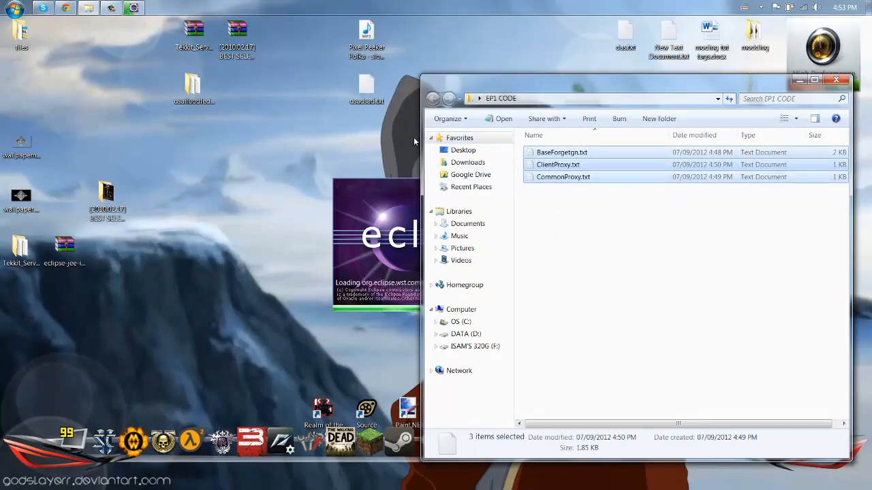
mouse_move(459, 47)
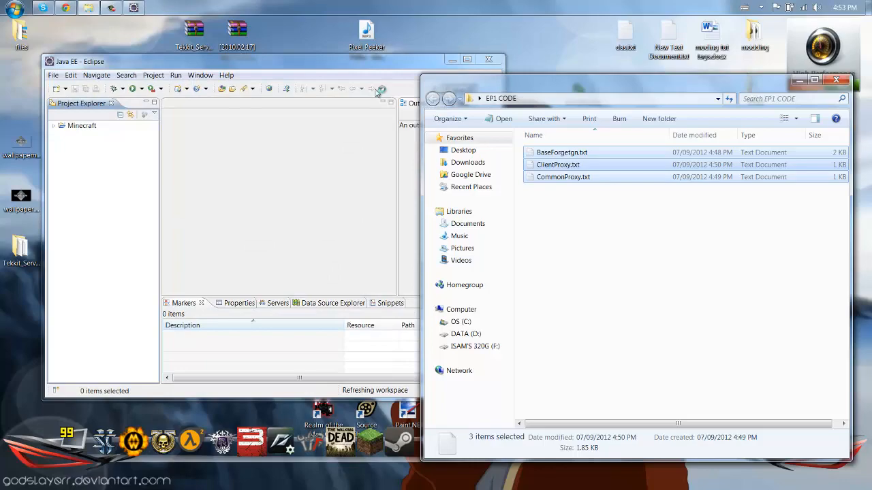
click(252, 62)
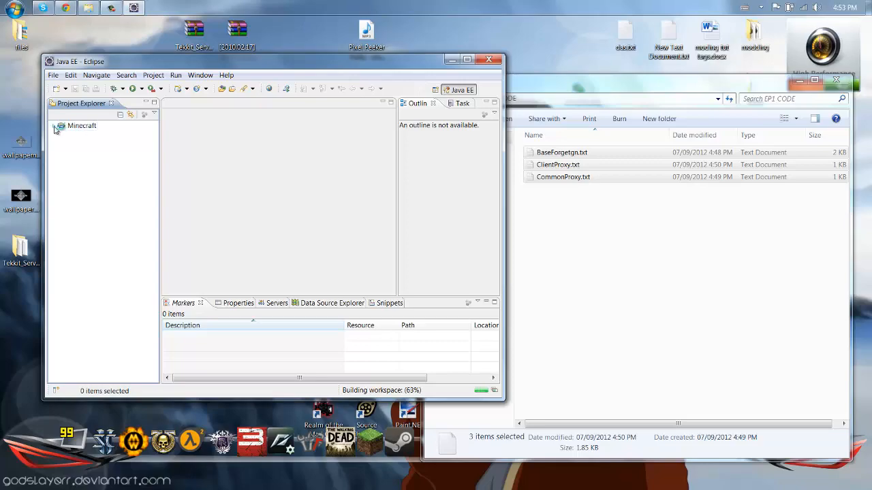
Step: Expand the Minecraft project and its src folder to show the Forge and Minecraft packages
click(56, 125)
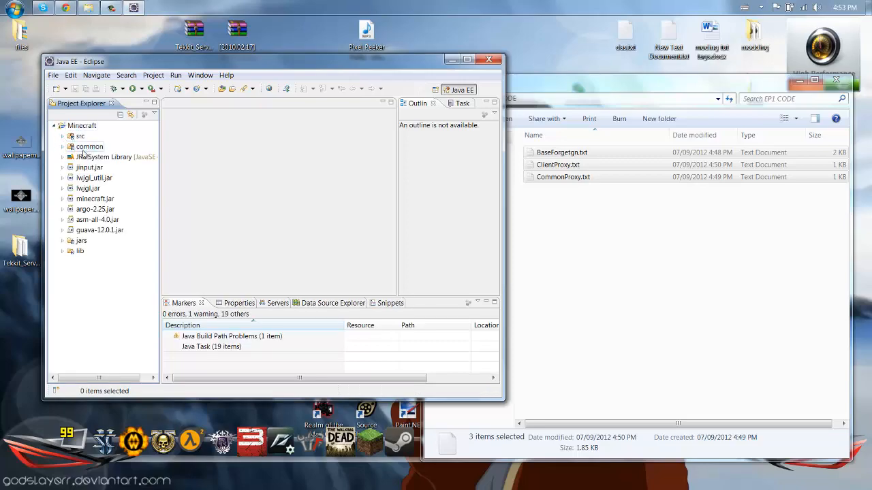
click(62, 145)
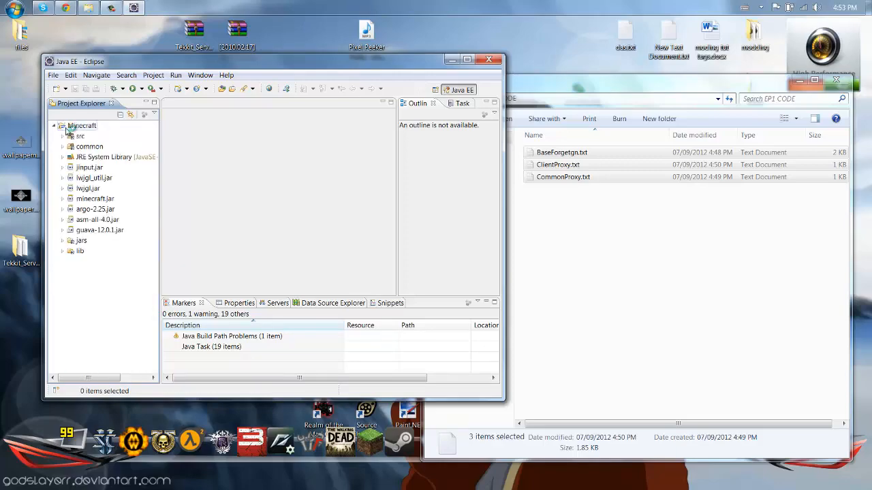
click(62, 135)
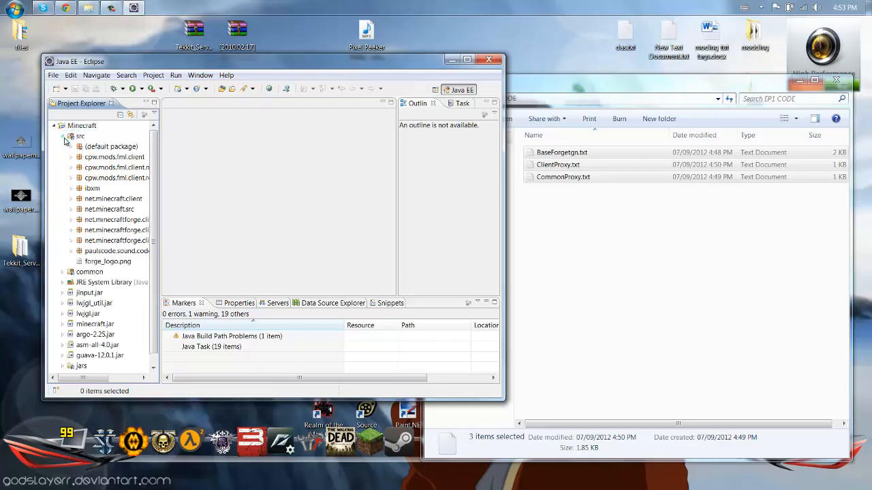
click(63, 136)
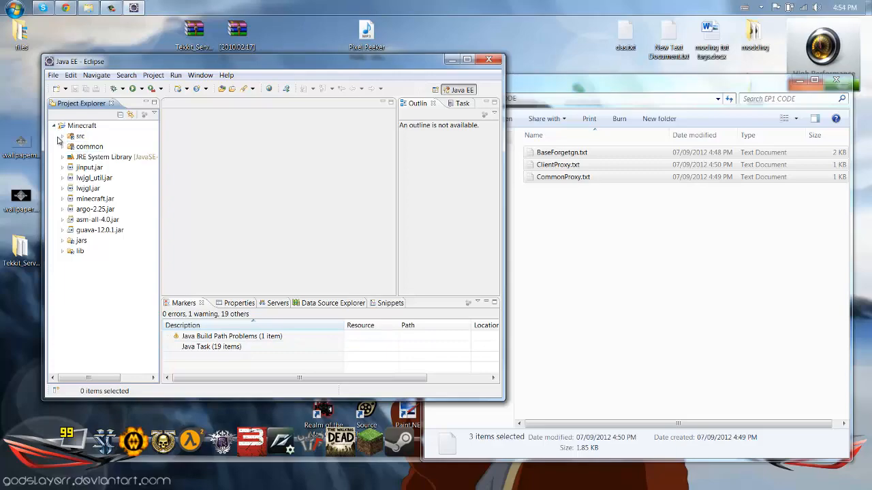
click(62, 136)
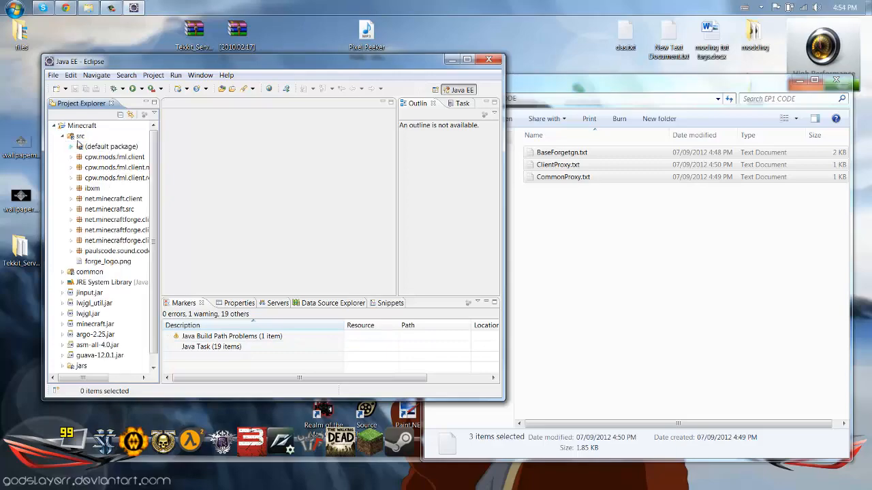
click(80, 136)
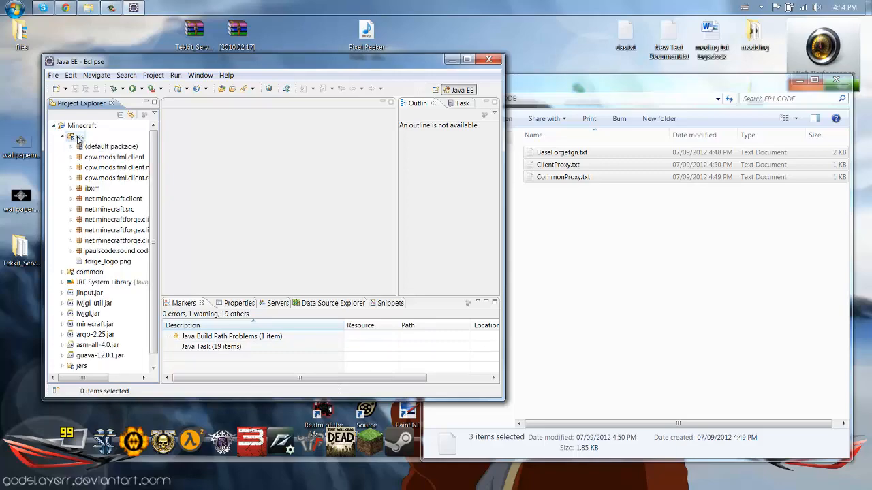
Step: Create a new Java package named Forgetgn under Minecraft's src folder
right_click(80, 137)
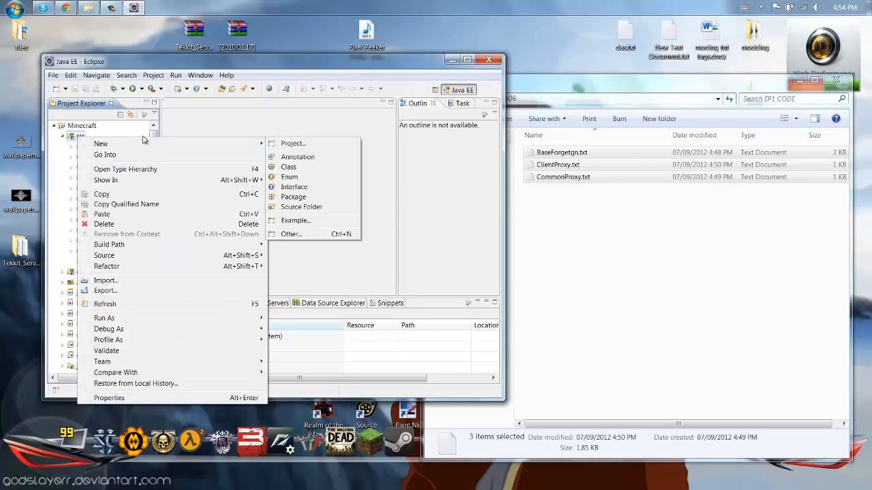
mouse_move(305, 201)
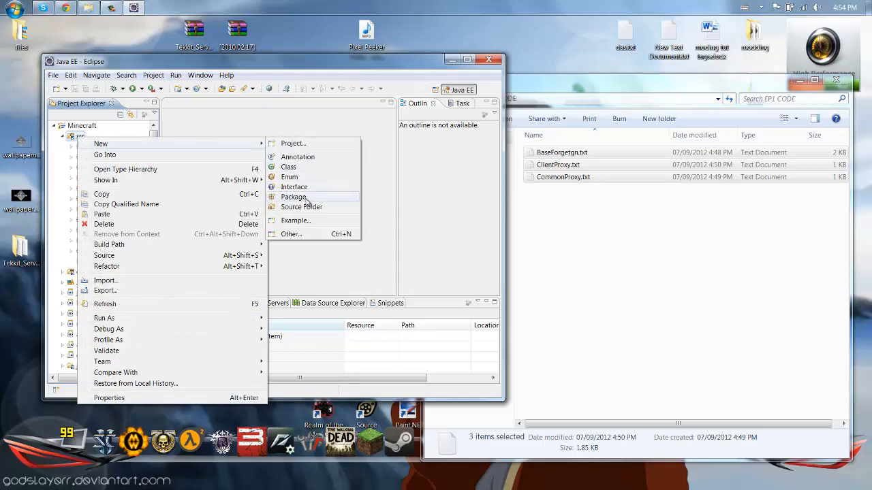
click(294, 197)
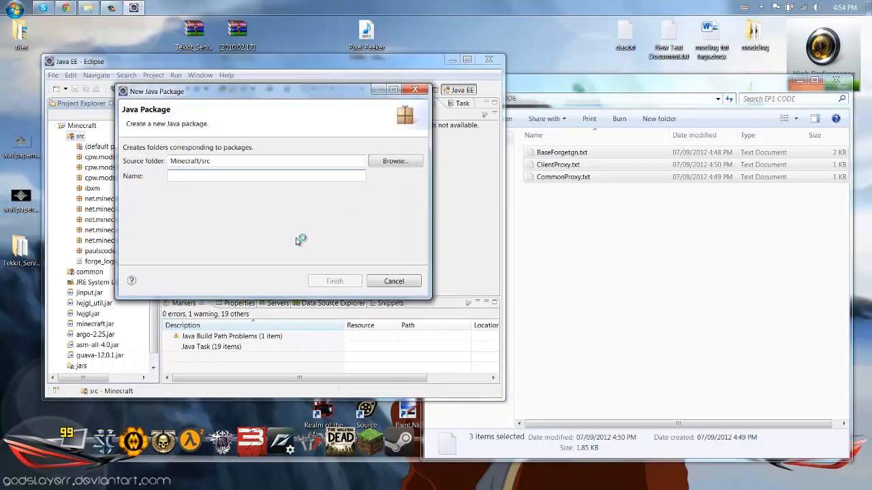
click(265, 176)
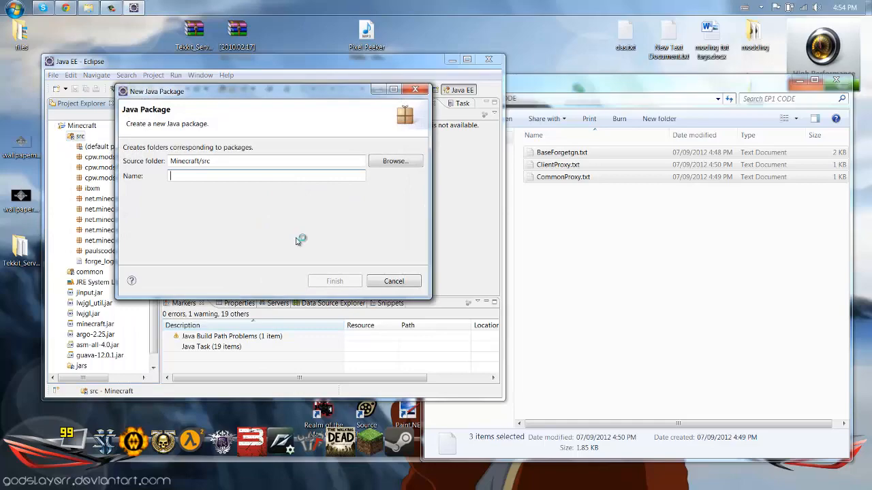
mouse_move(293, 237)
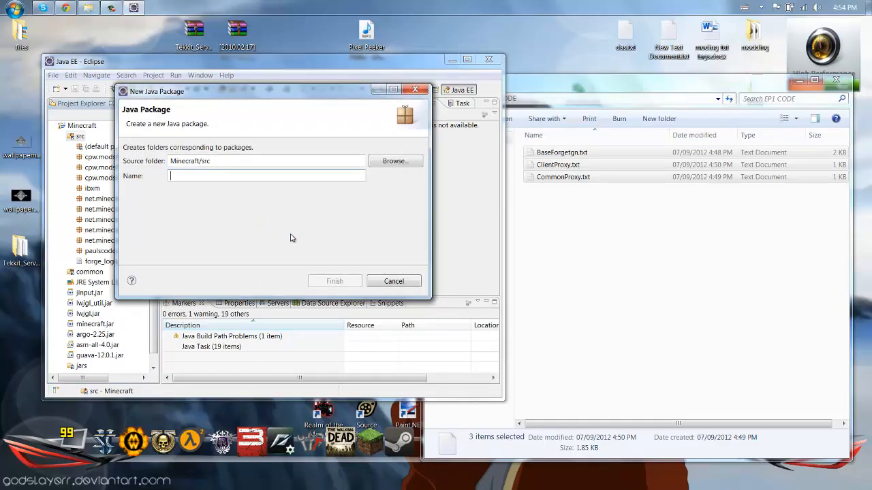
text(F)
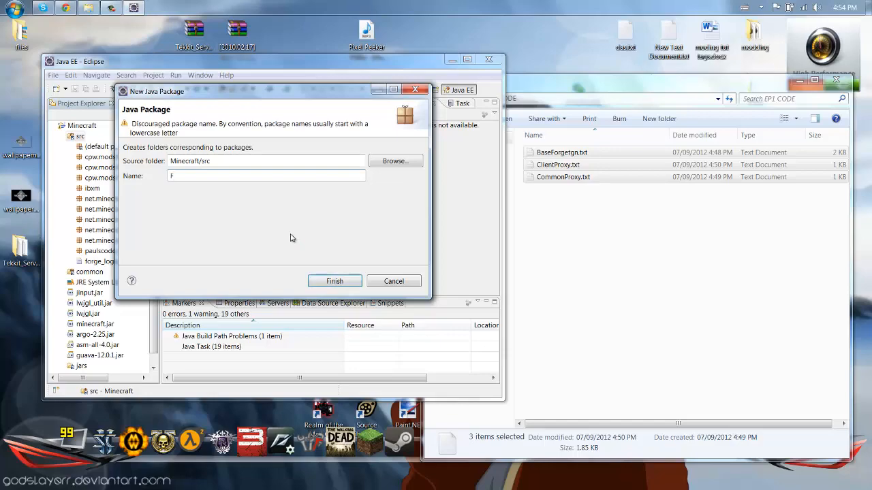
text(orgetgn)
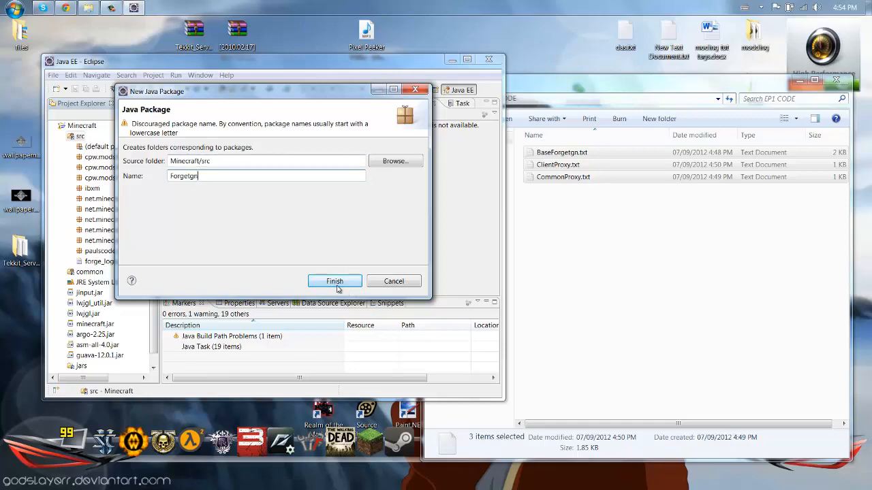
mouse_move(285, 222)
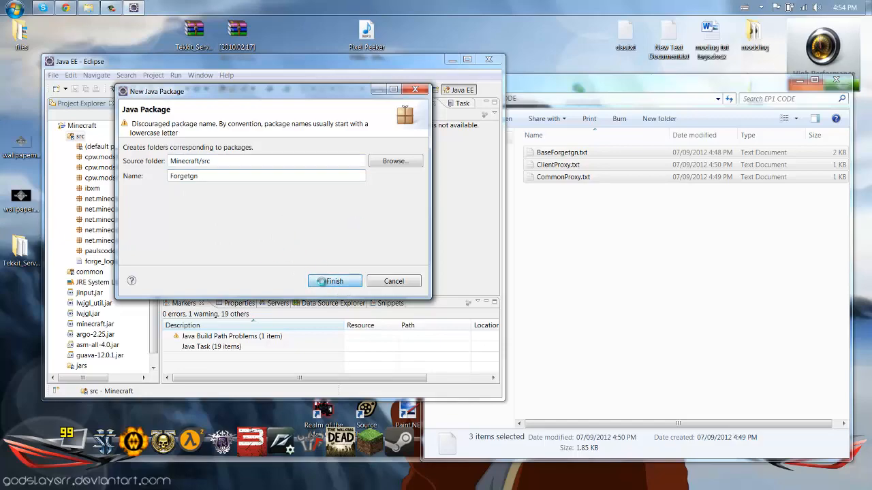
click(334, 281)
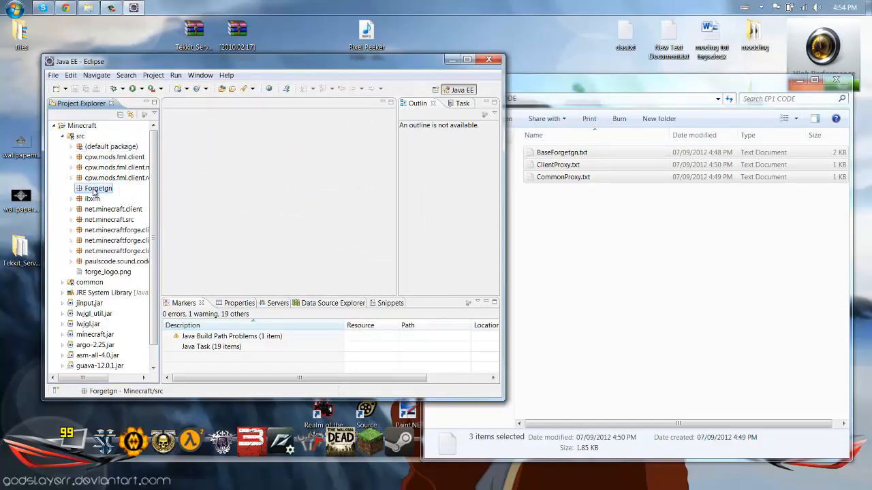
Step: Add a BaseForgetgn.java class to the Forgetgn package
right_click(99, 188)
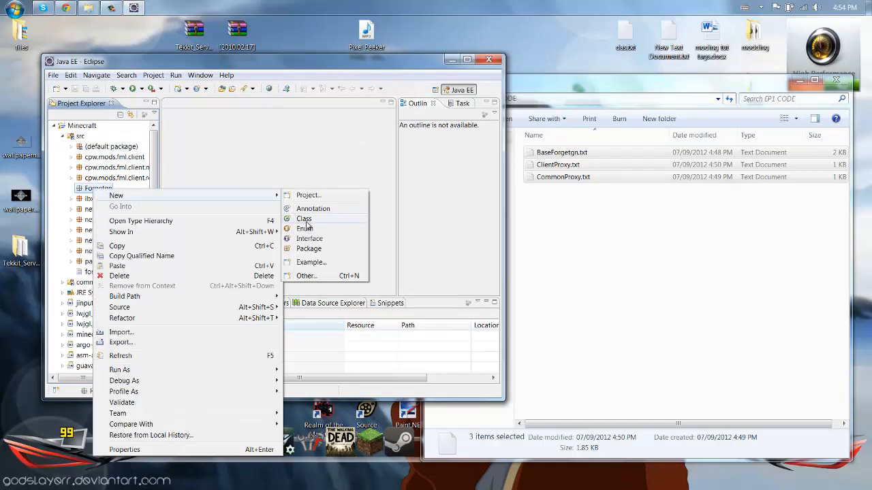
click(303, 219)
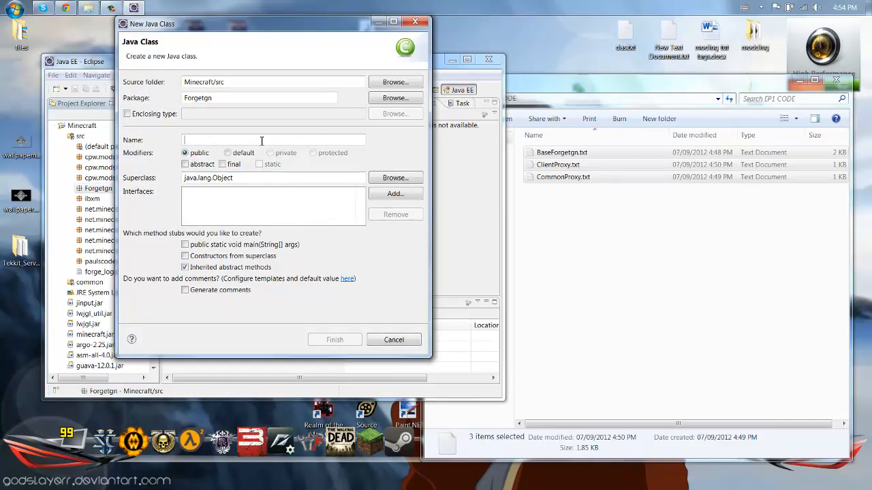
text(B)
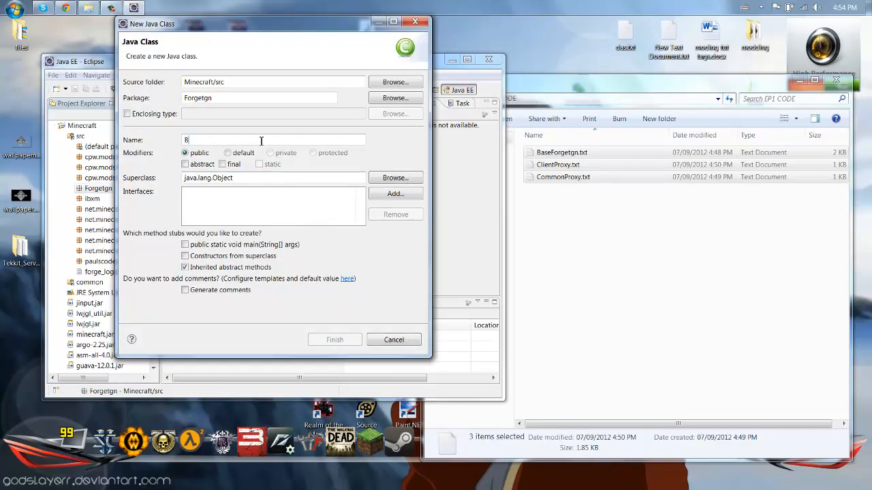
text(aseF)
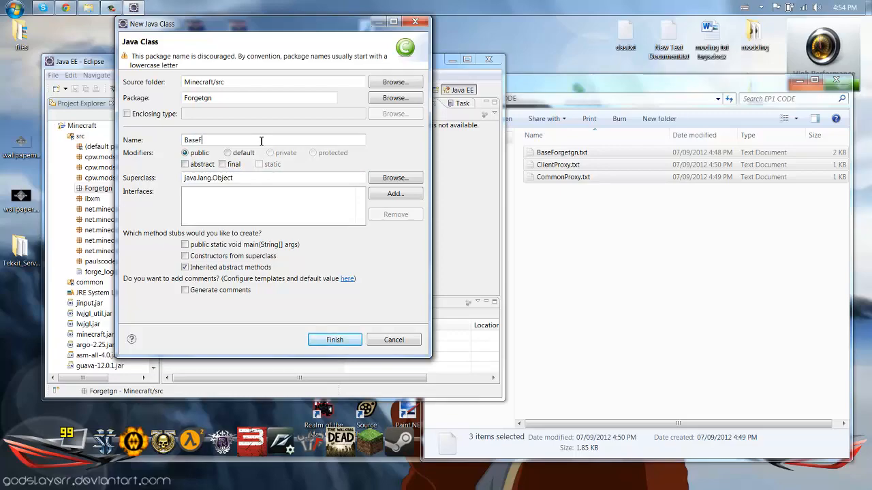
text(orgetgn)
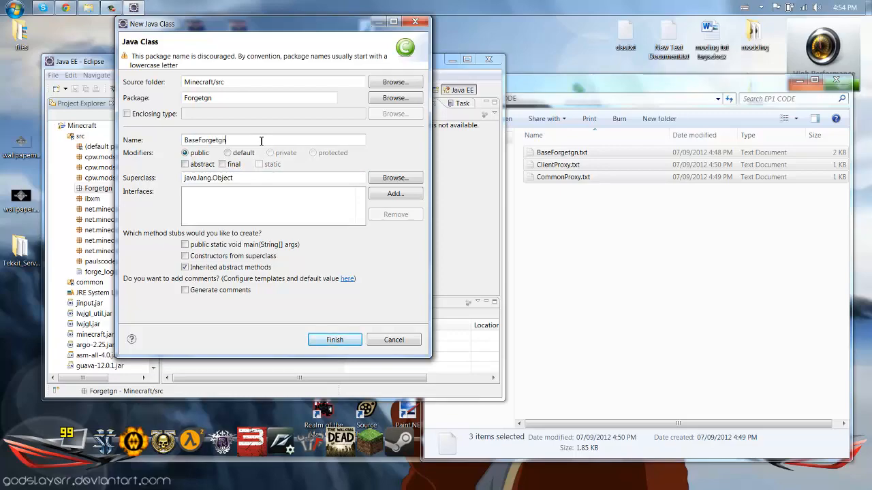
double_click(211, 140)
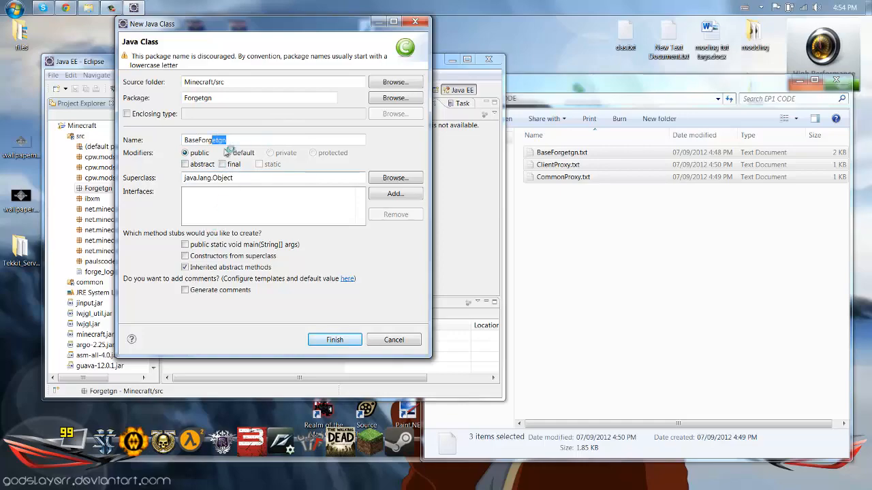
click(334, 339)
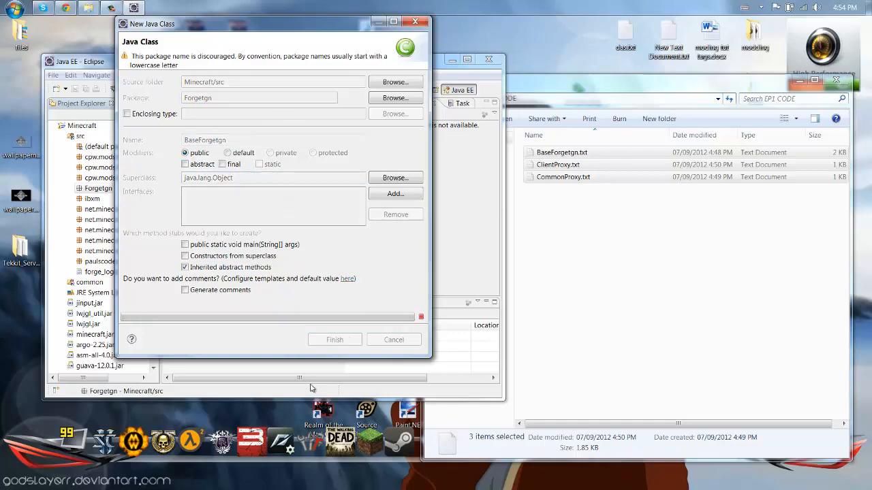
click(334, 339)
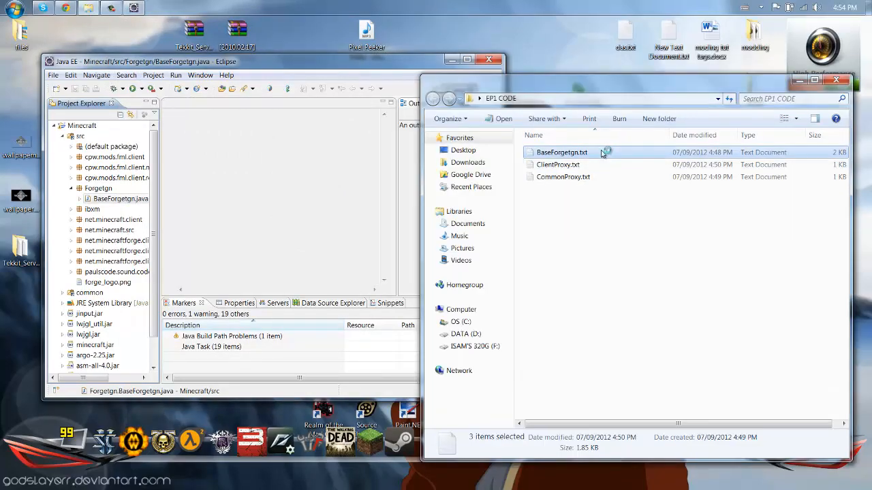
Step: Copy the entire contents of BaseForgetgn.txt in Notepad, then close Notepad
double_click(562, 152)
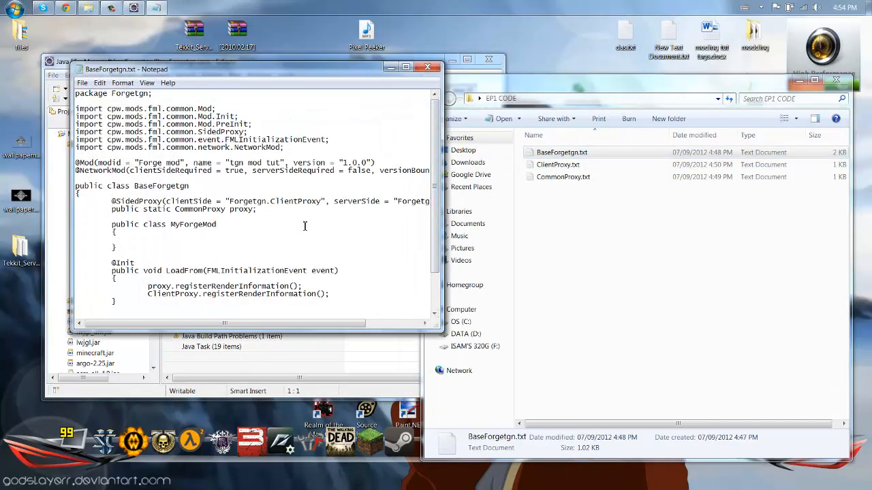
key(ctrl+a)
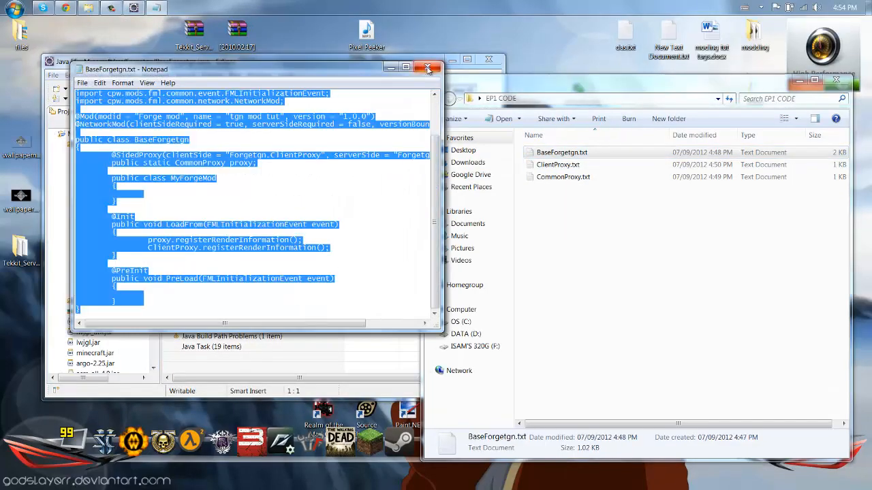
click(428, 69)
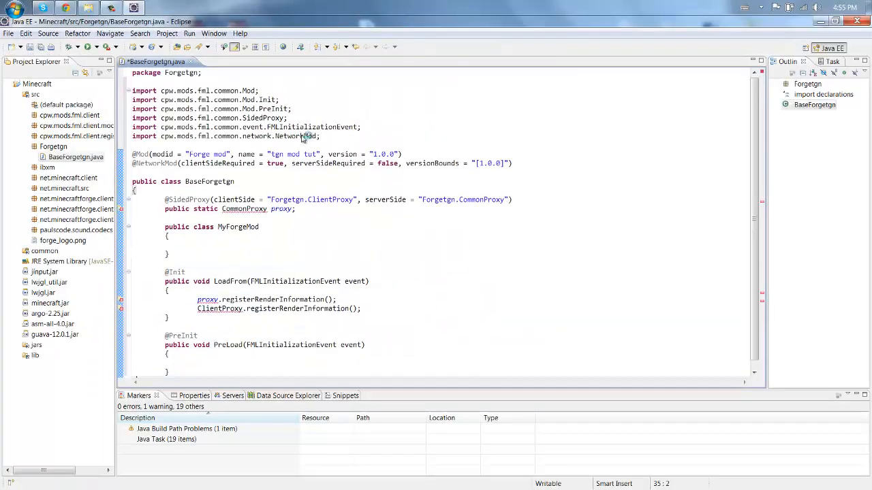
mouse_move(225, 117)
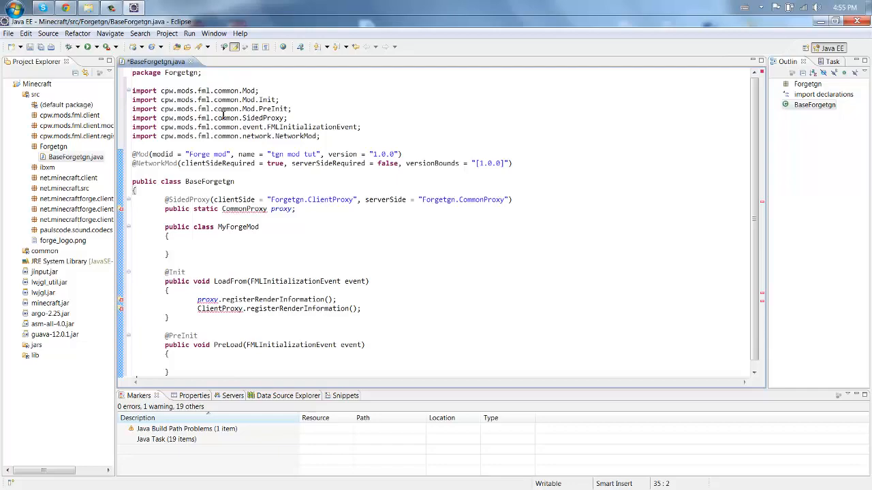
mouse_move(154, 137)
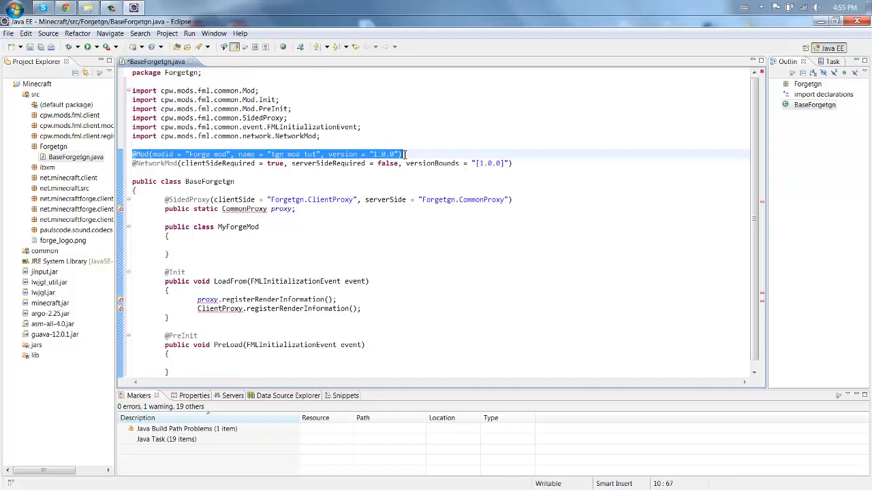
Step: Paste the code into BaseForgetgn.java and check the modid 'Forge mod' and name 'tgn mod tut'
click(192, 154)
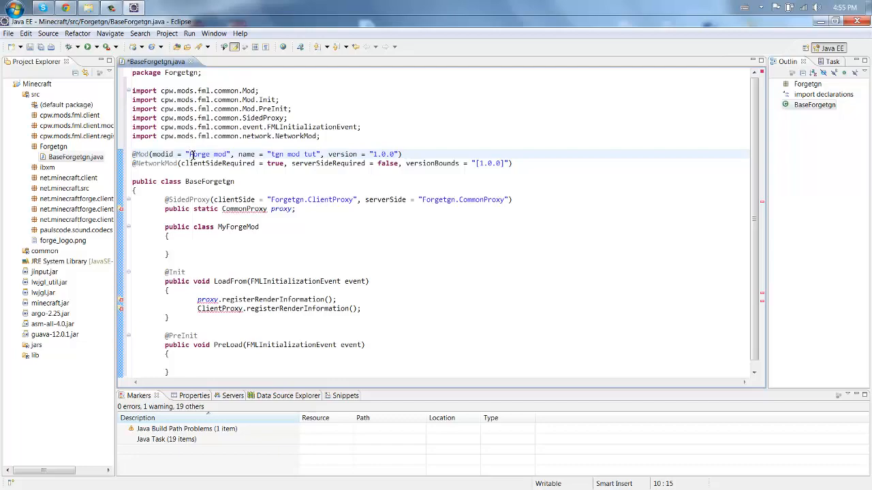
double_click(198, 154)
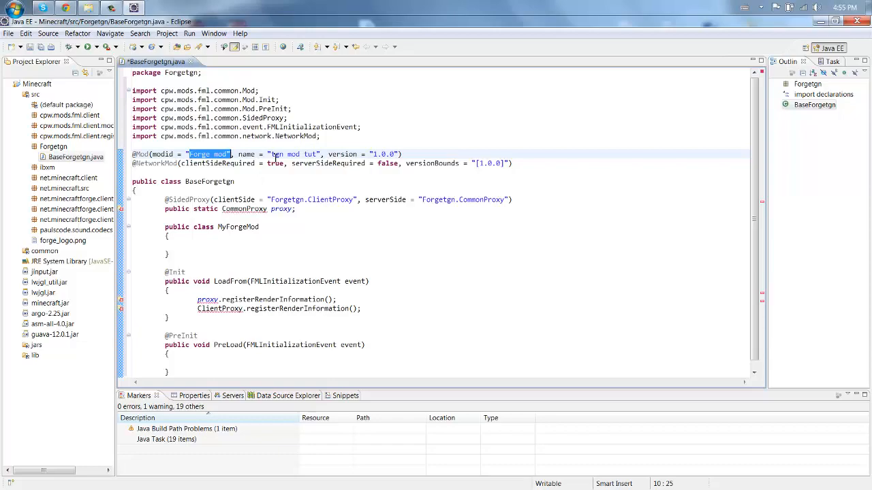
double_click(292, 154)
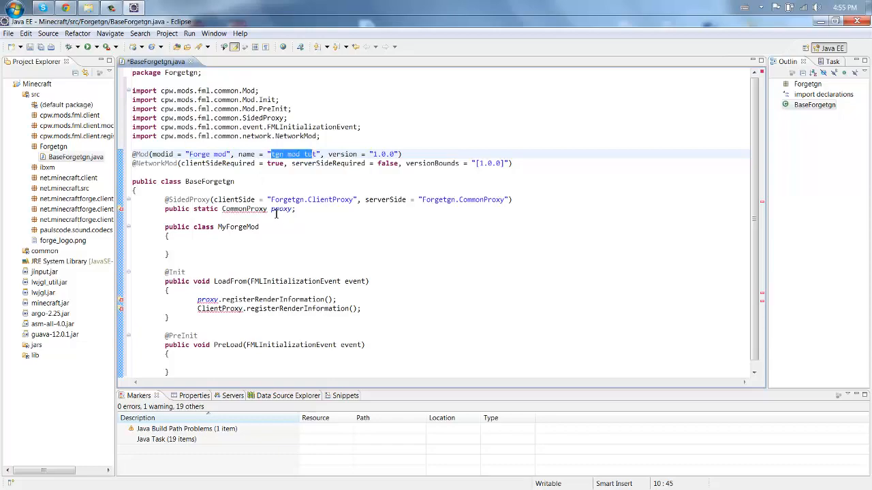
mouse_move(387, 148)
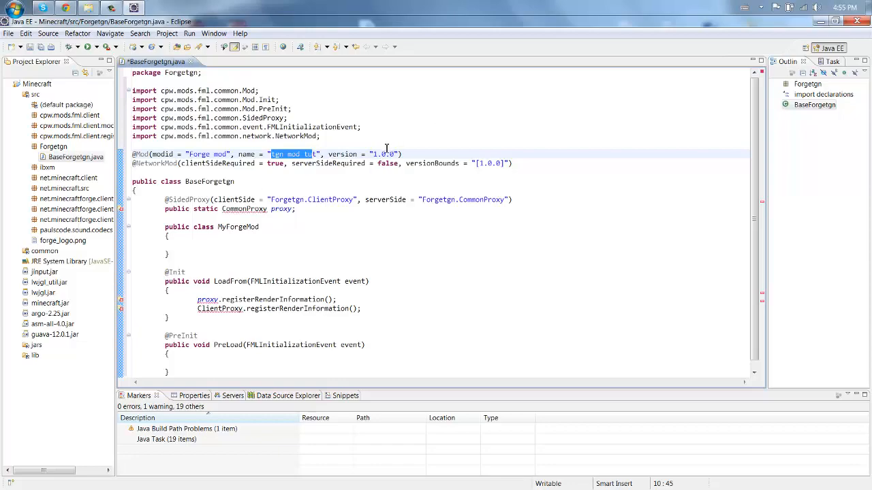
mouse_move(246, 166)
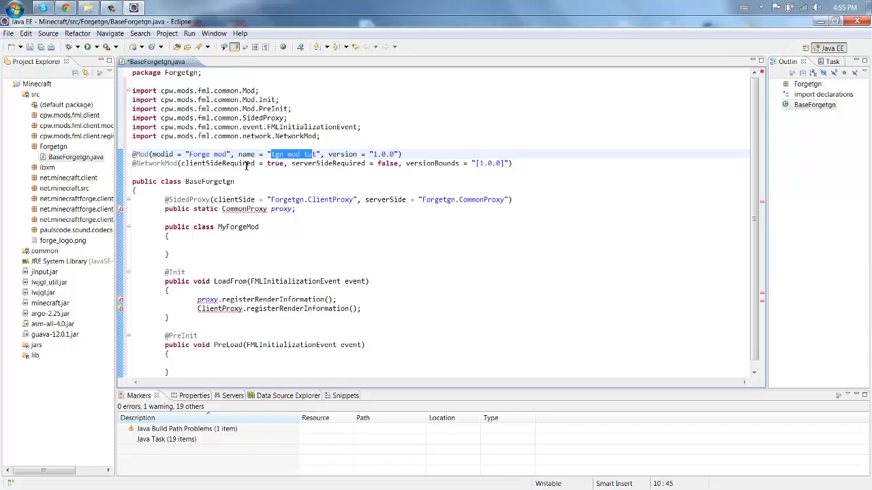
mouse_move(246, 163)
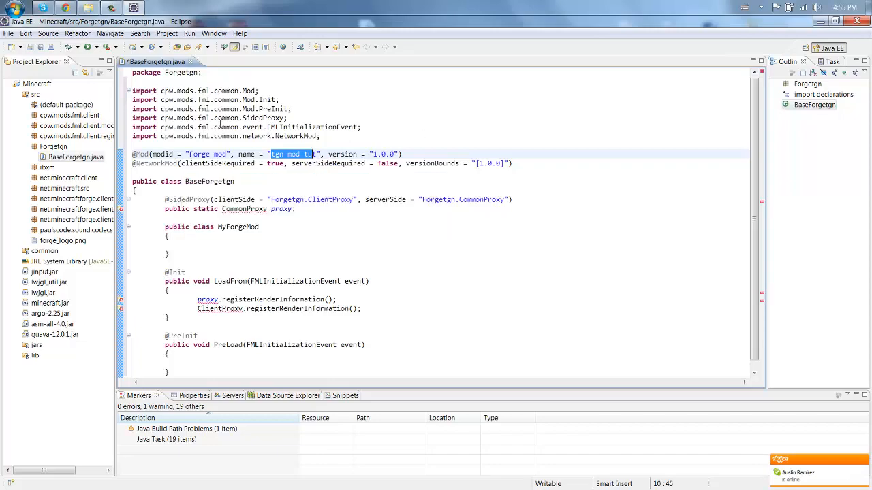
mouse_move(163, 162)
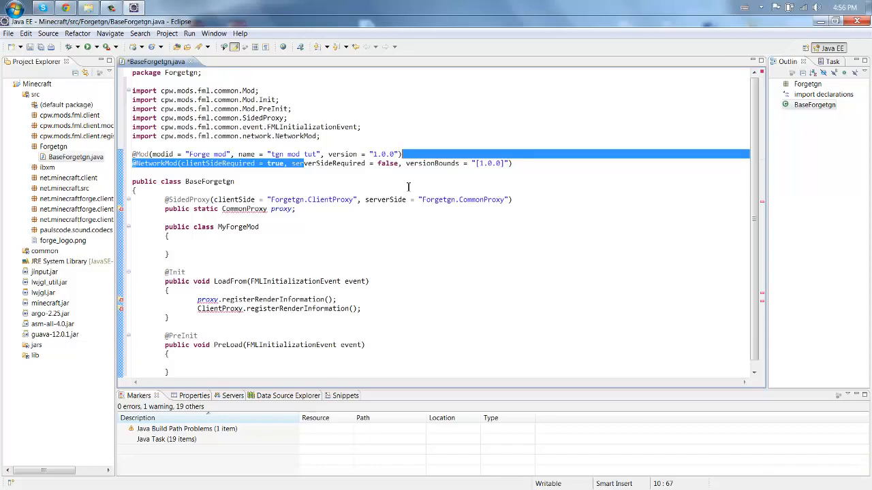
mouse_move(273, 225)
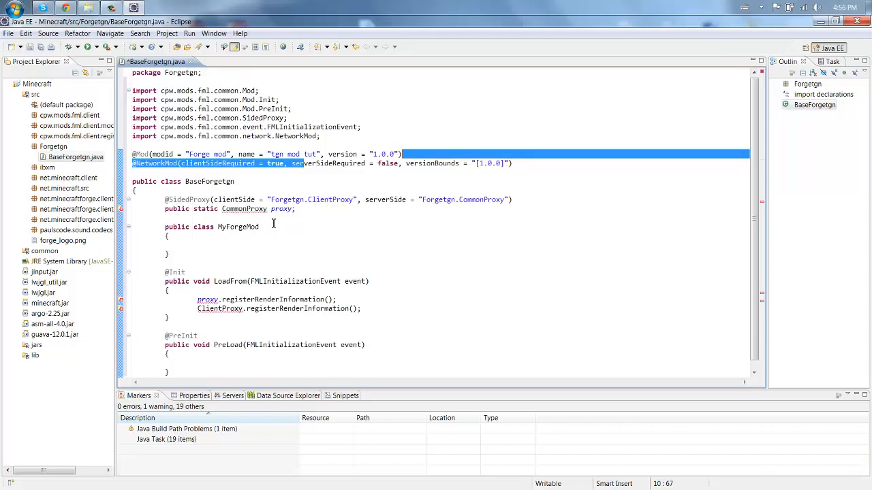
scroll(up, 3)
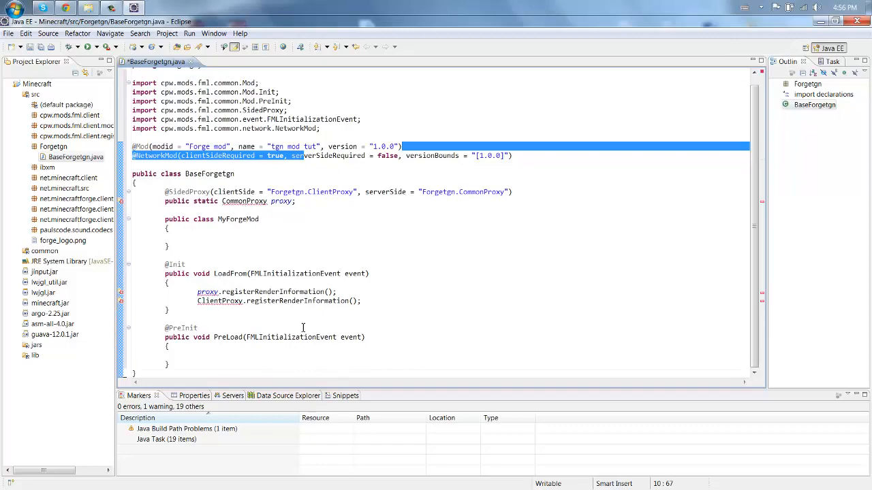
mouse_move(580, 40)
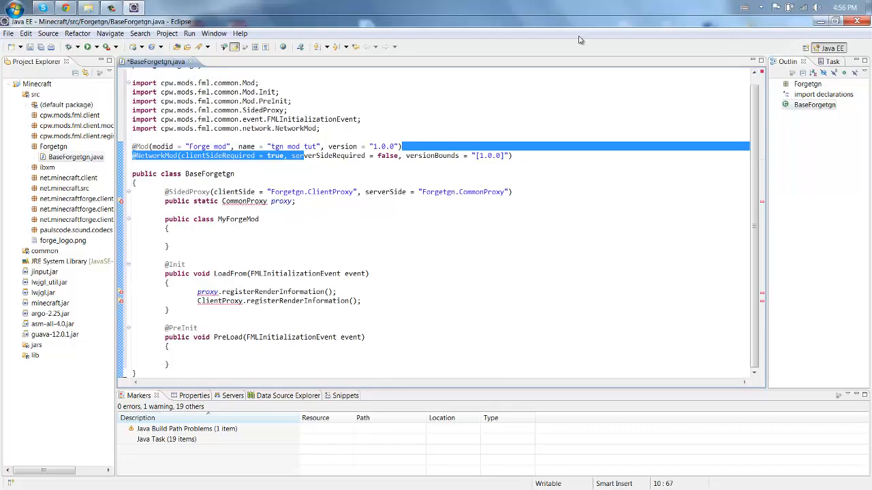
mouse_move(431, 37)
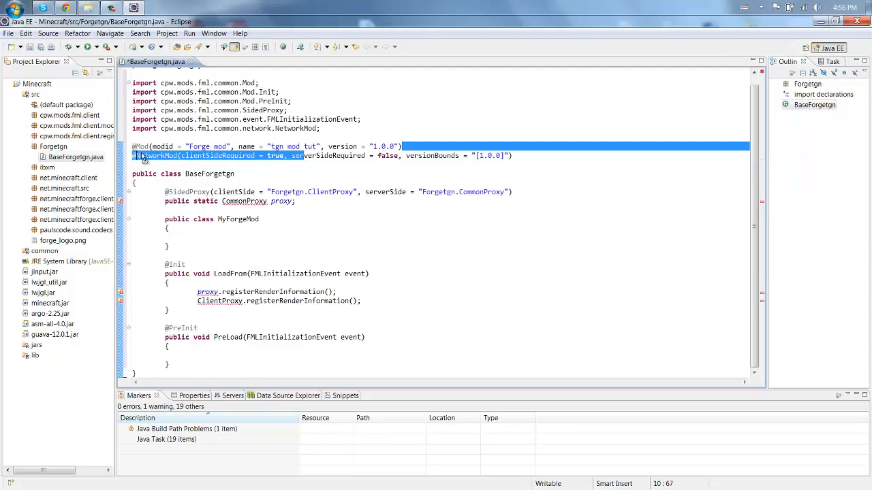
click(143, 155)
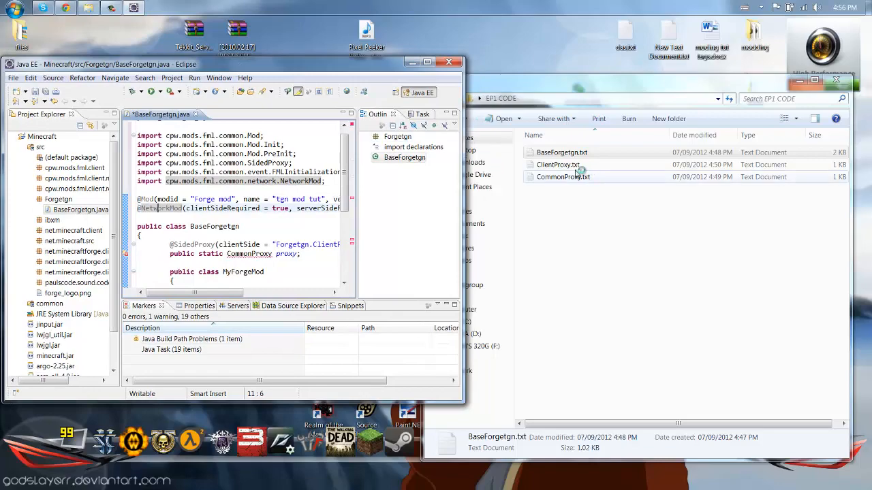
Step: Add an empty CommonProxy.java class to the Forgetgn package
double_click(563, 176)
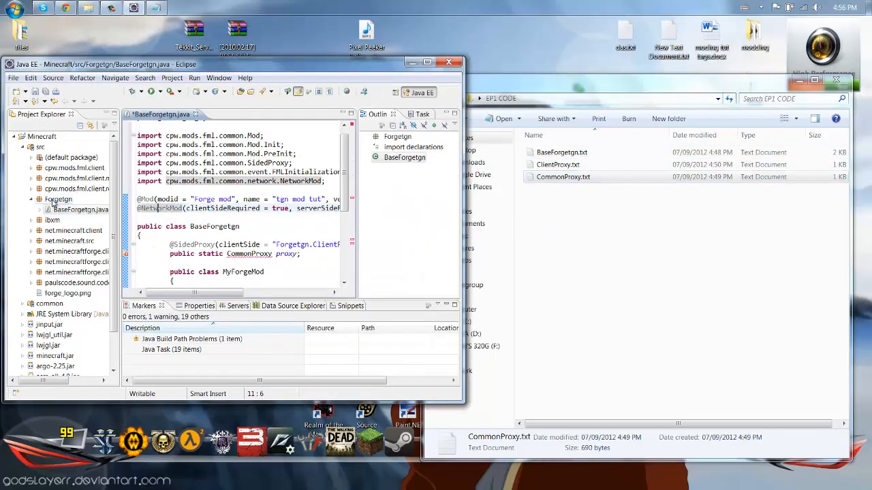
right_click(59, 199)
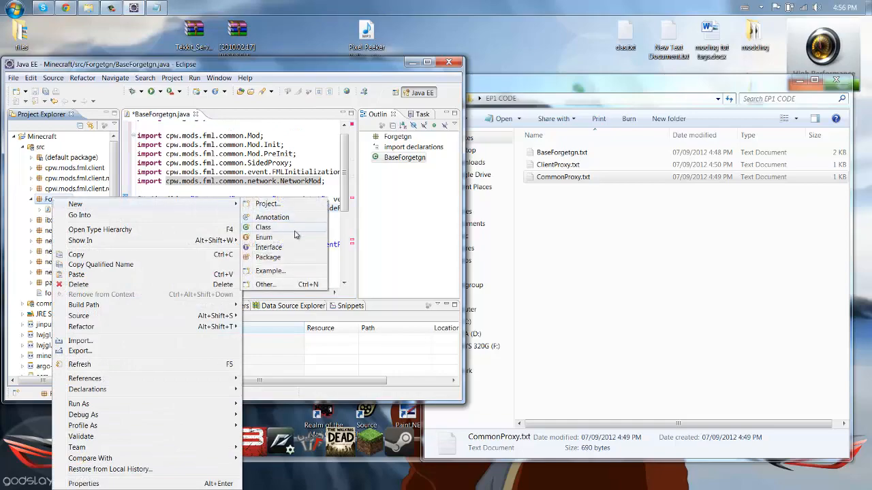
click(262, 227)
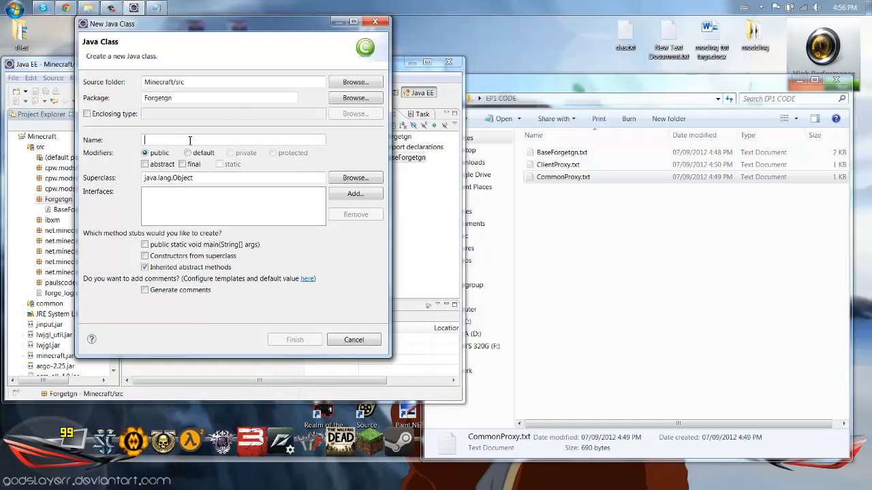
text(Comm)
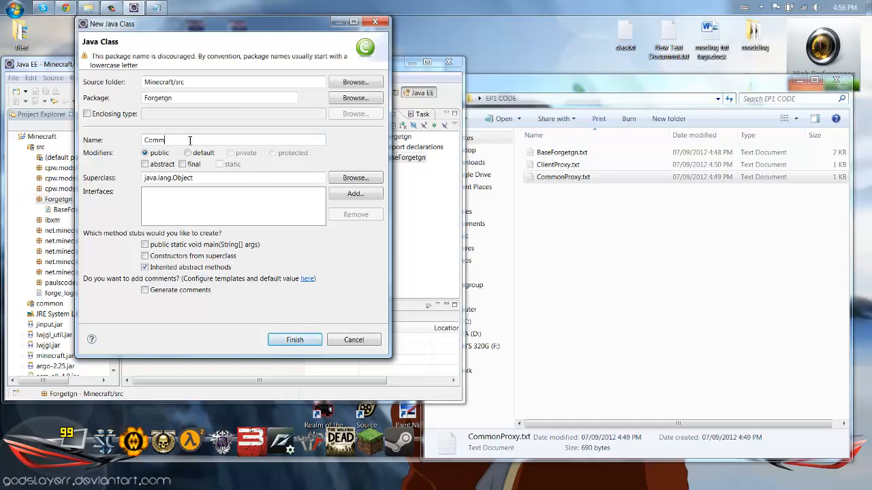
text(on)
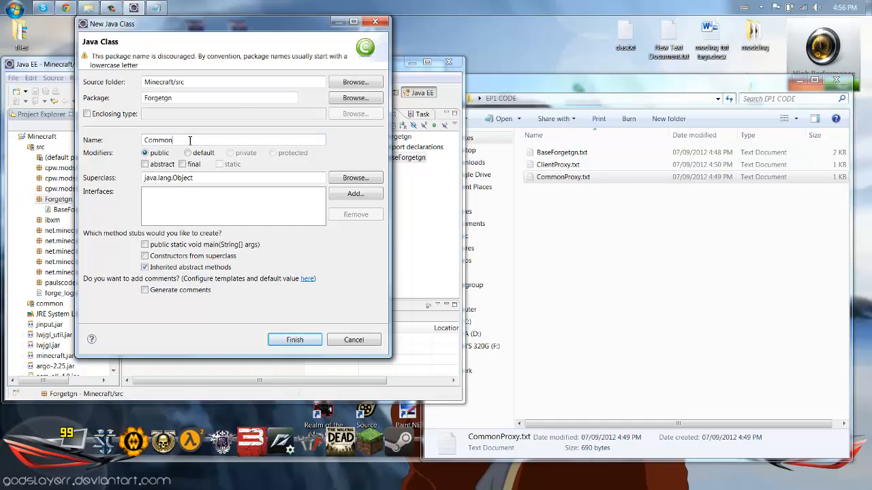
click(294, 340)
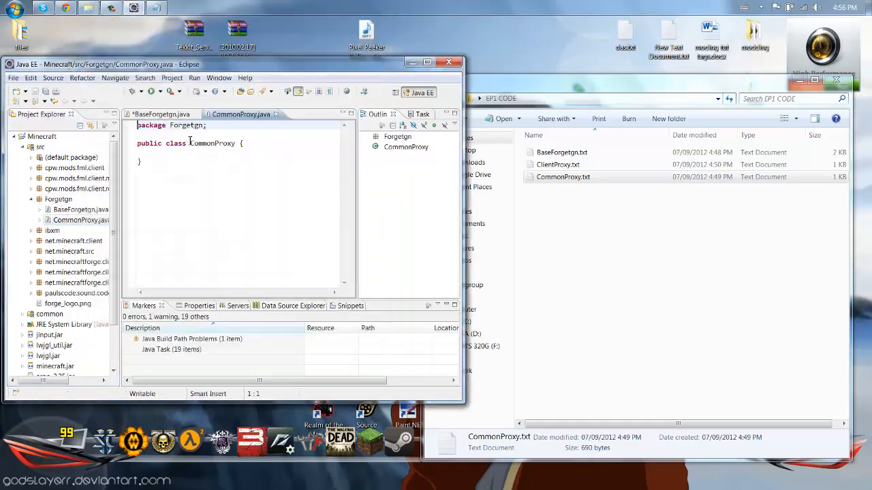
Step: Copy all of CommonProxy.txt into CommonProxy.java so it implements IGuiHandler
double_click(563, 176)
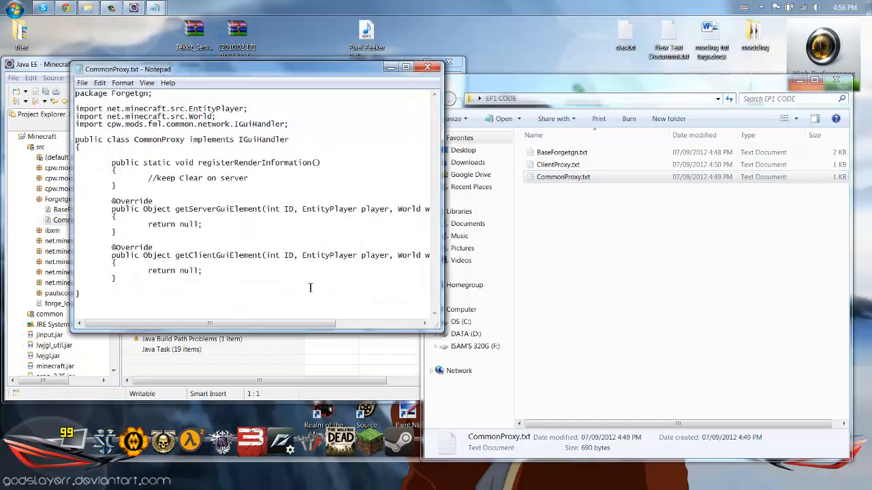
key(ctrl+a)
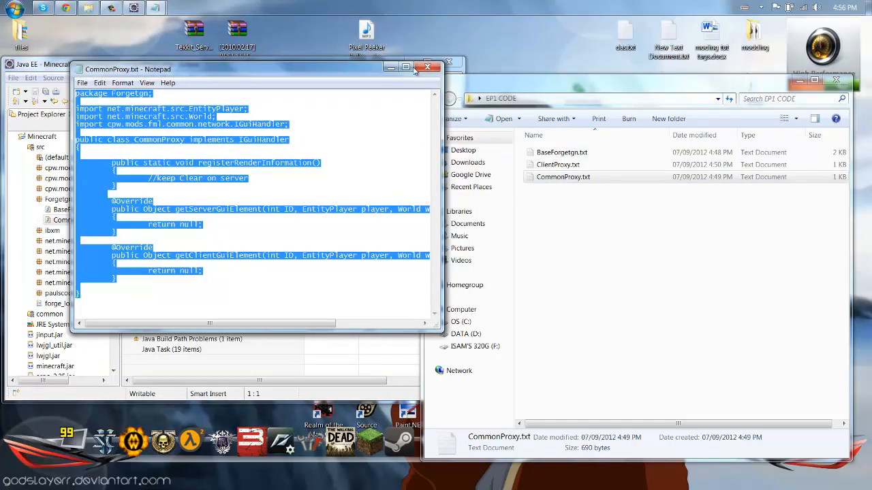
click(427, 68)
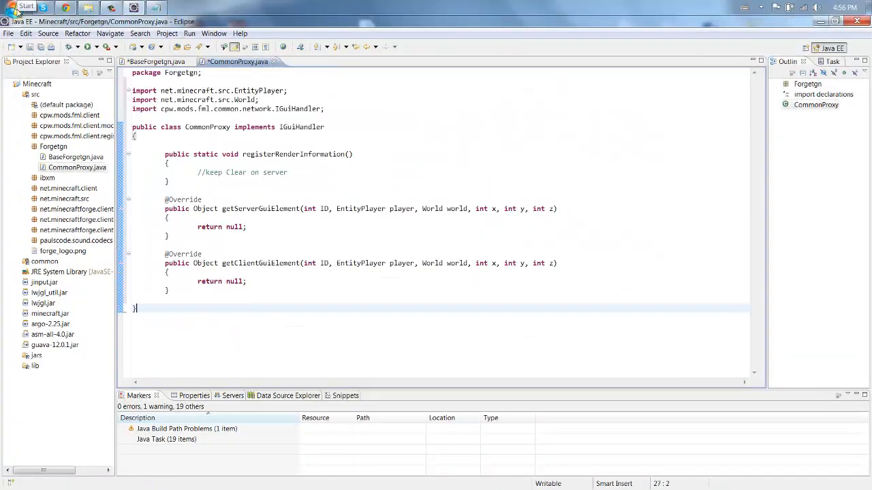
click(157, 62)
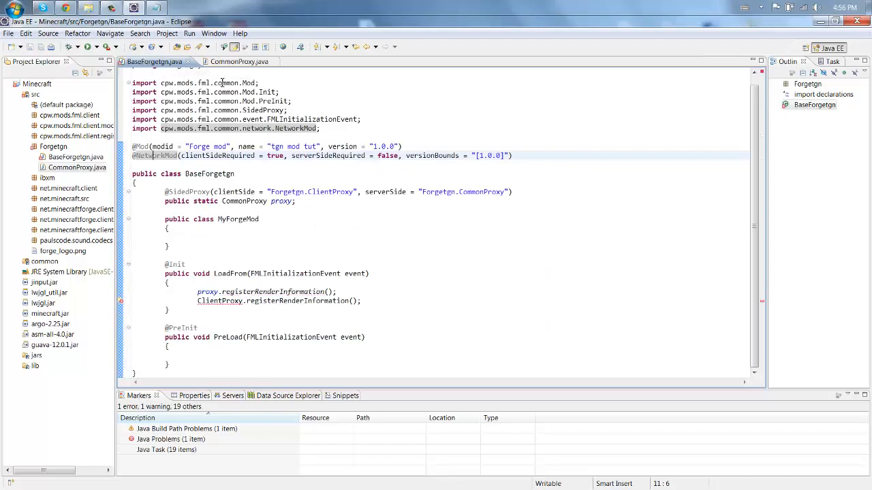
click(237, 61)
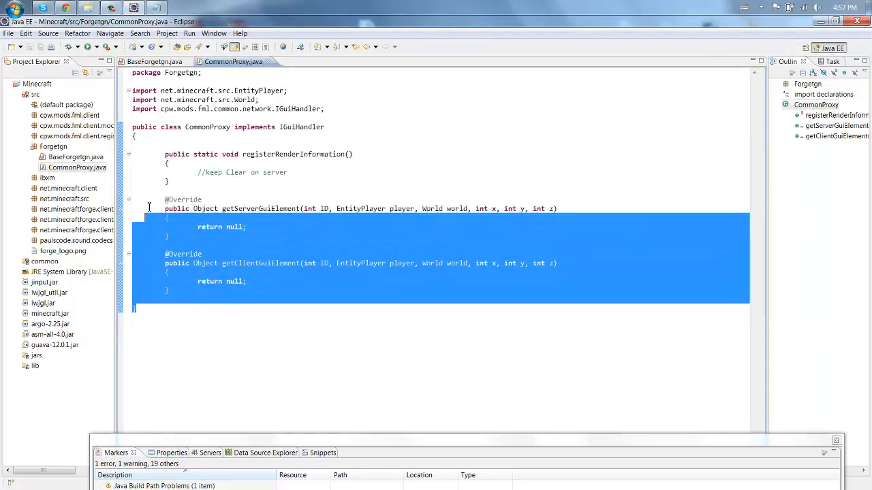
drag(148, 206, 165, 150)
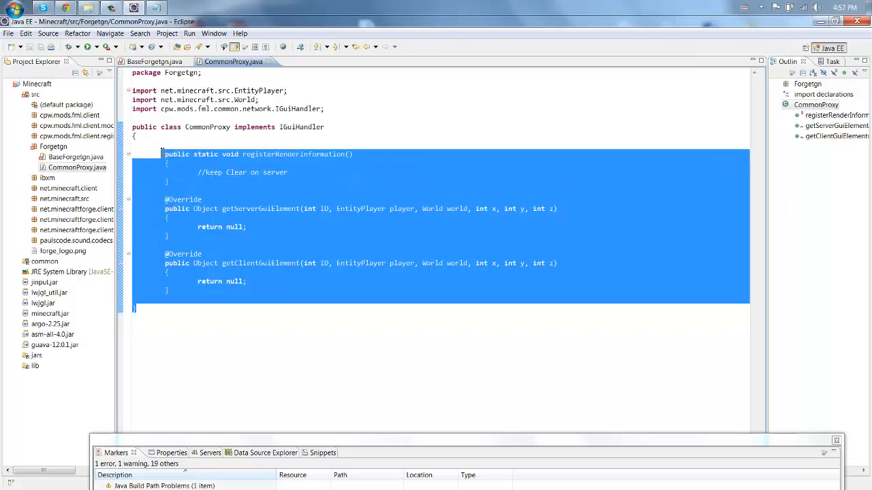
click(235, 347)
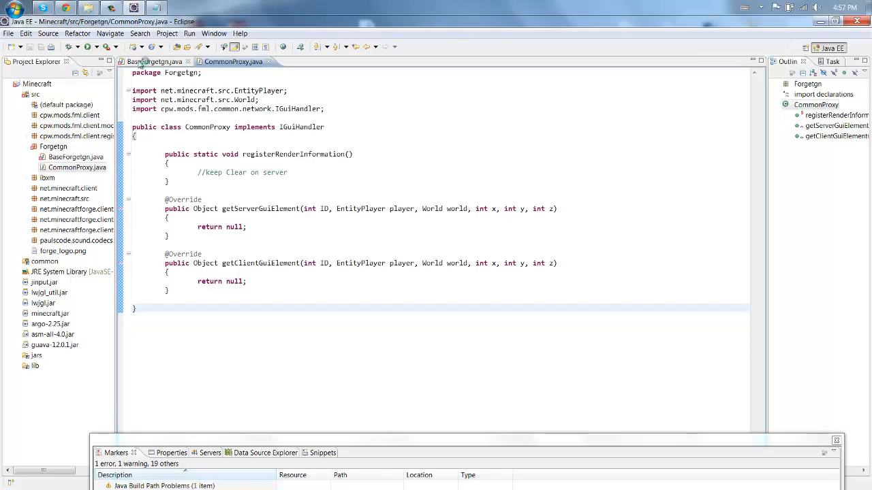
click(155, 61)
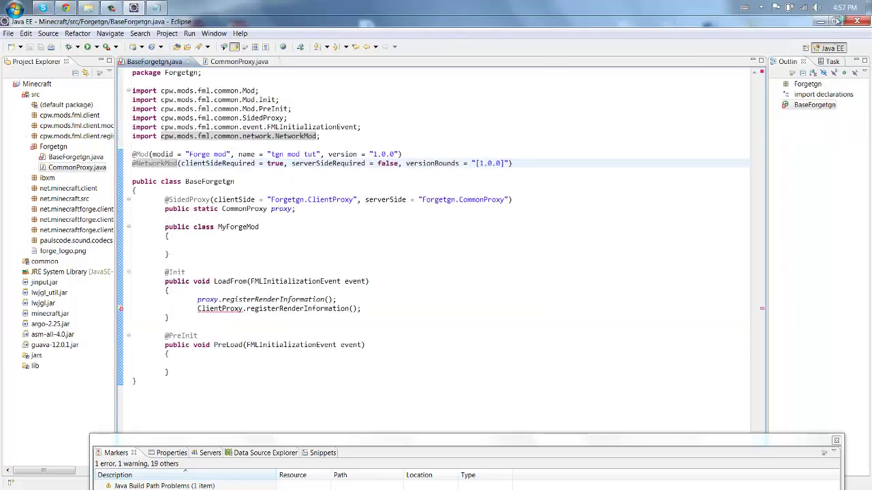
Step: Create a ClientProxy class in Forgetgn that extends CommonProxy with an empty registerRenderInformation method
click(53, 146)
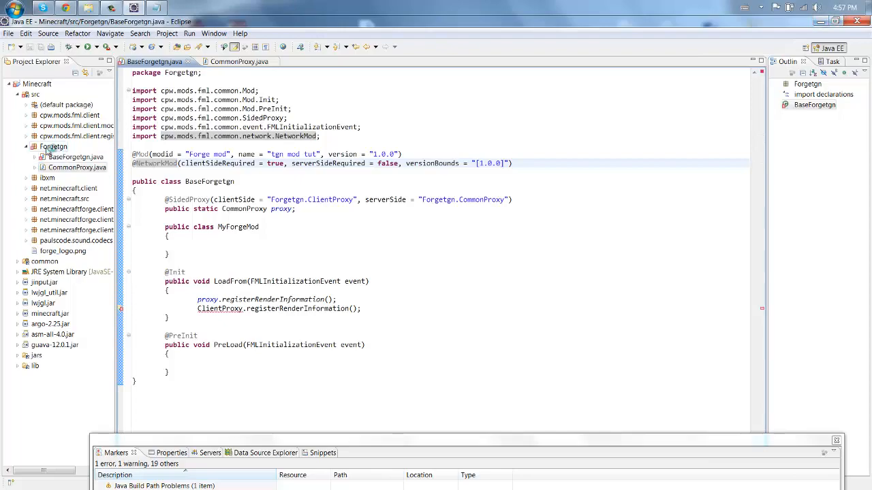
right_click(54, 146)
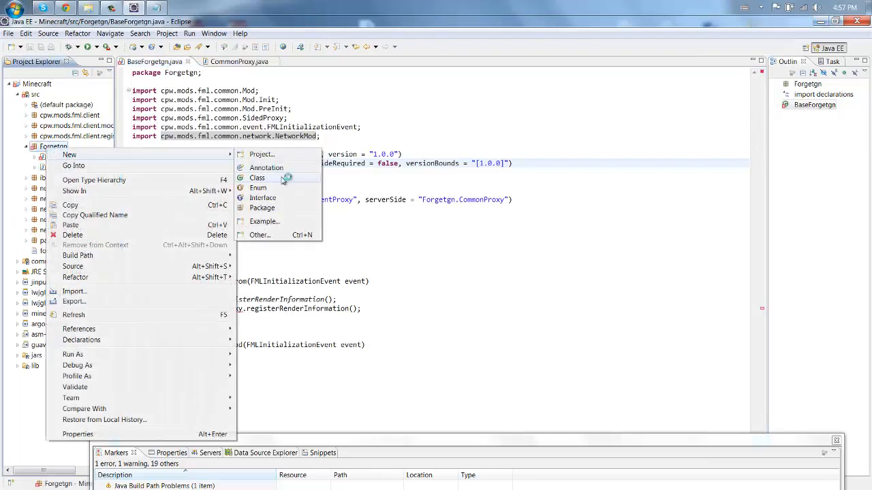
click(257, 178)
text(ClientPr)
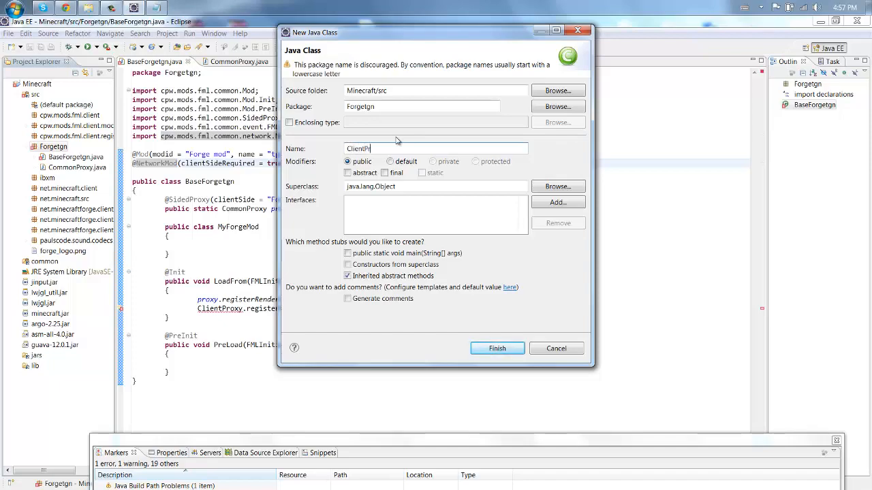
click(497, 349)
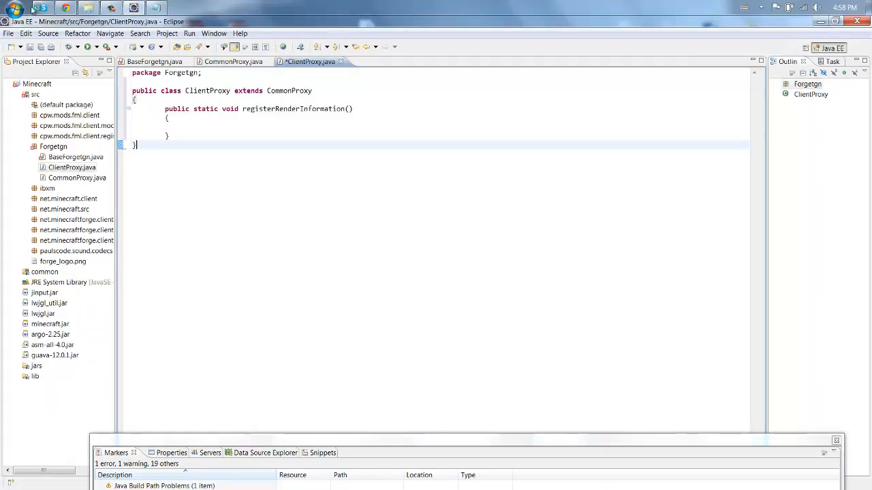
Step: Save ClientProxy.java and move the method's opening brace onto its own line
key(ctrl+s)
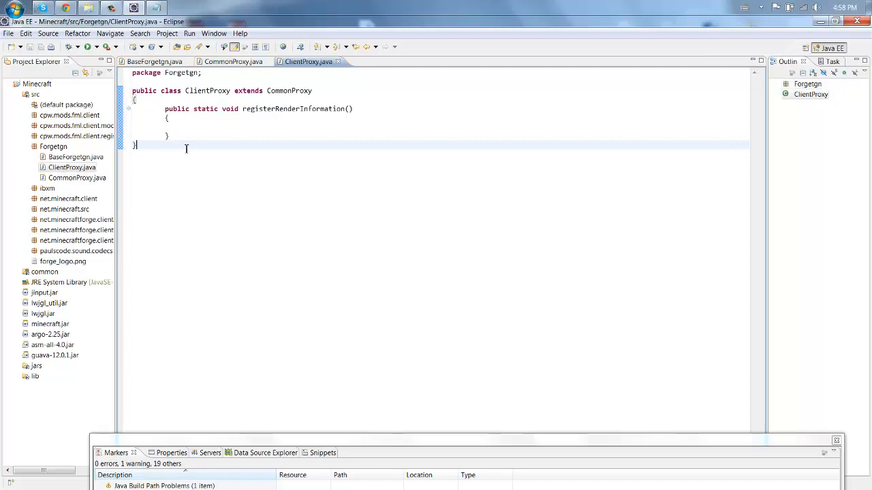
key(ctrl+a)
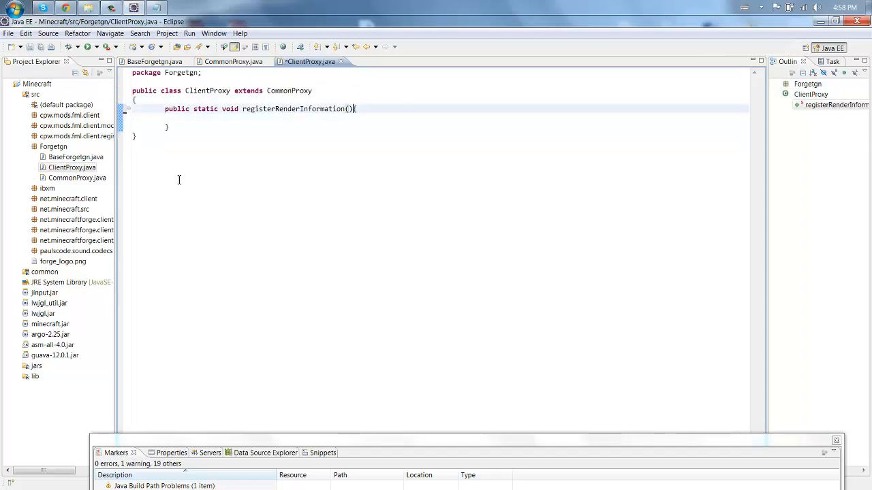
text({)
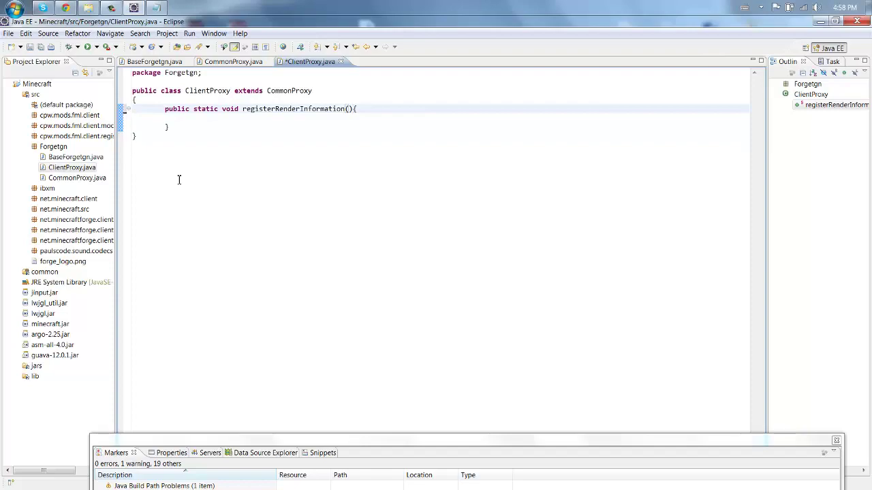
key(Enter)
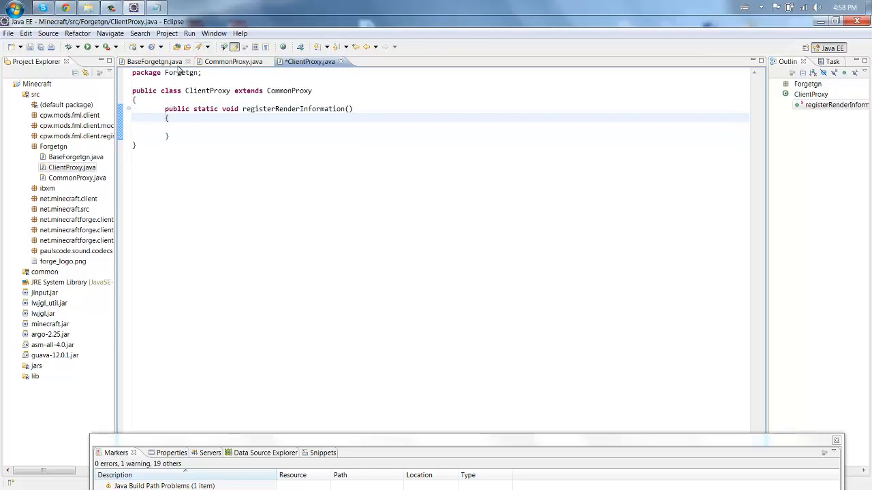
Step: Inspect the BaseForgetgn.java code, then return to ClientProxy.java
click(154, 61)
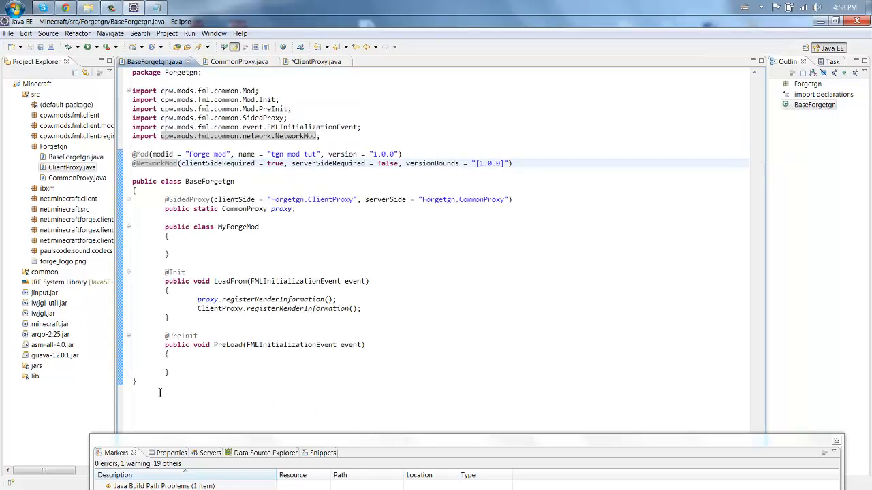
key(ctrl+a)
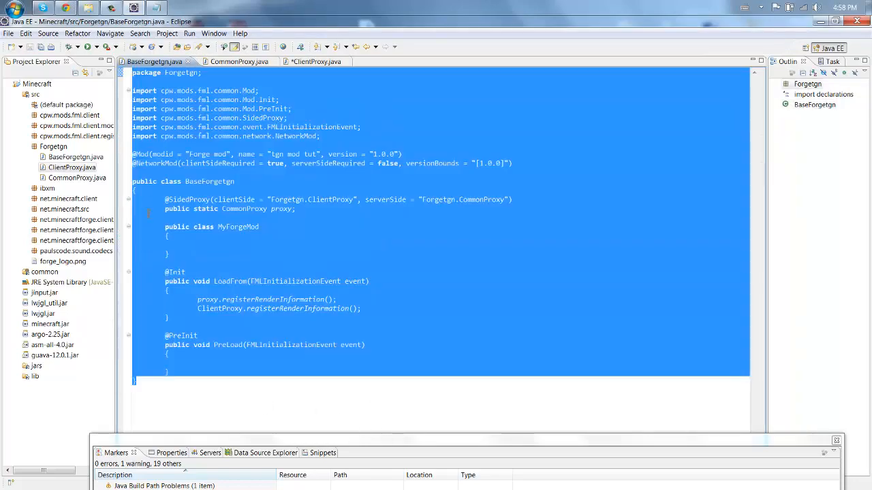
click(306, 62)
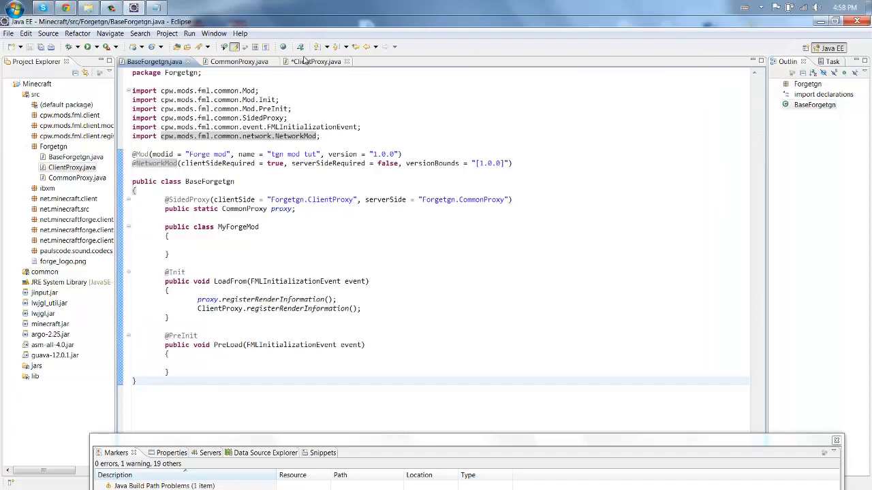
click(312, 62)
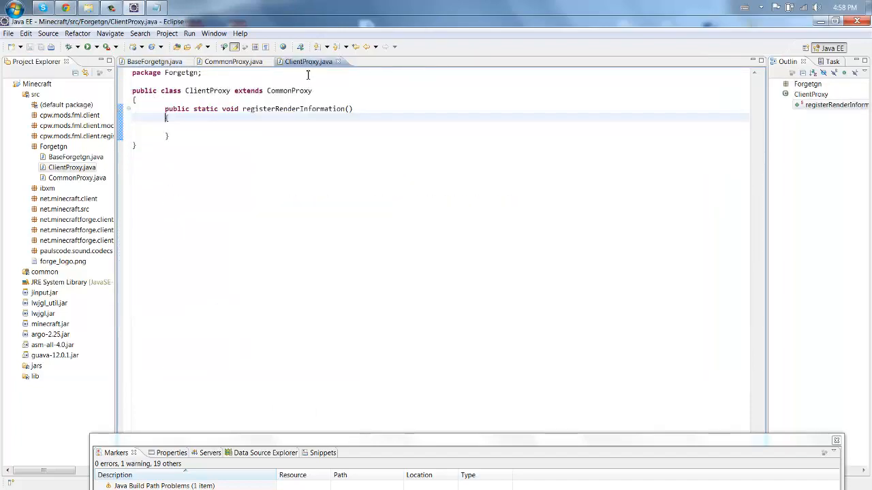
mouse_move(272, 230)
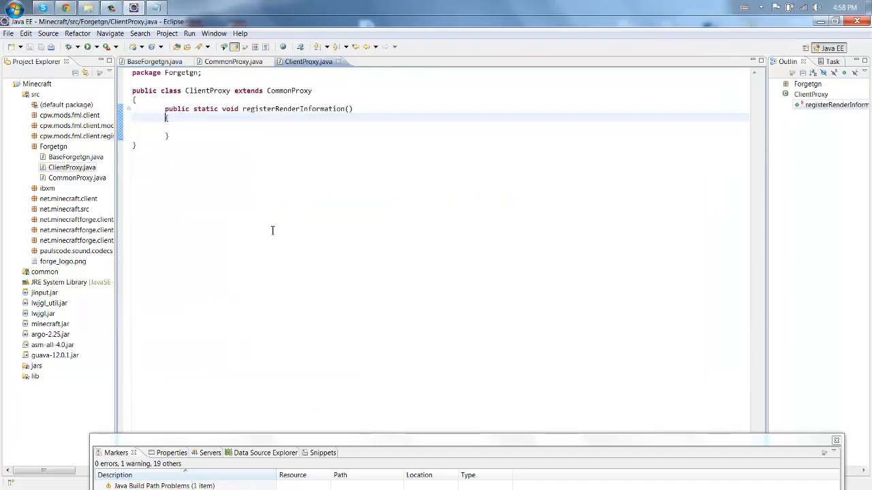